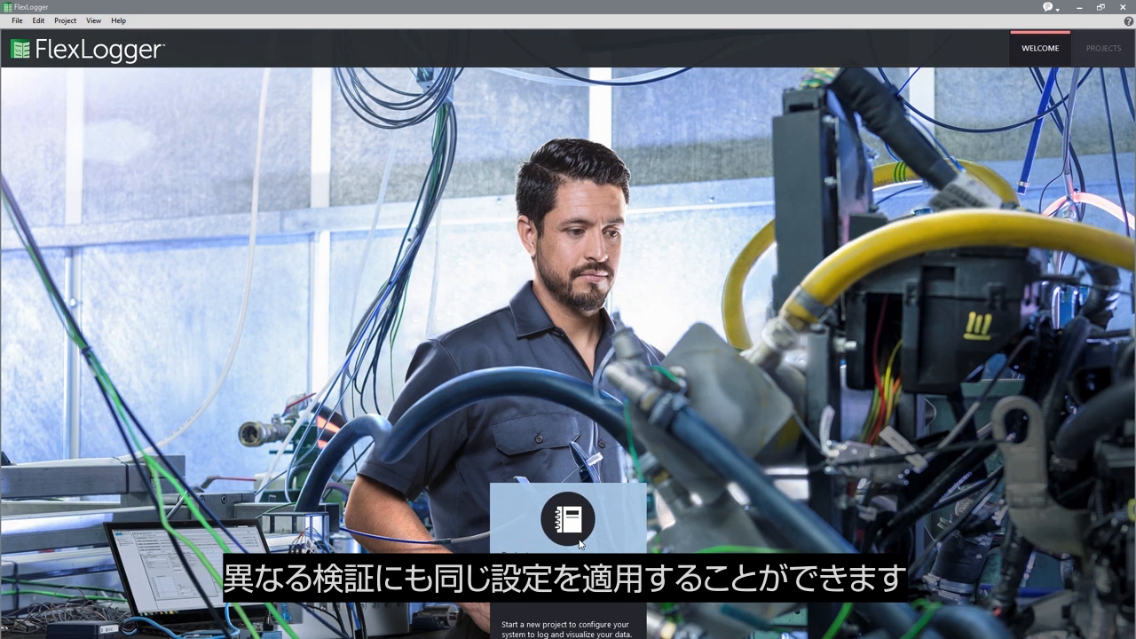
# - Create a new project named 'Vibration Test' from the Projects page
pyautogui.click(1103, 48)
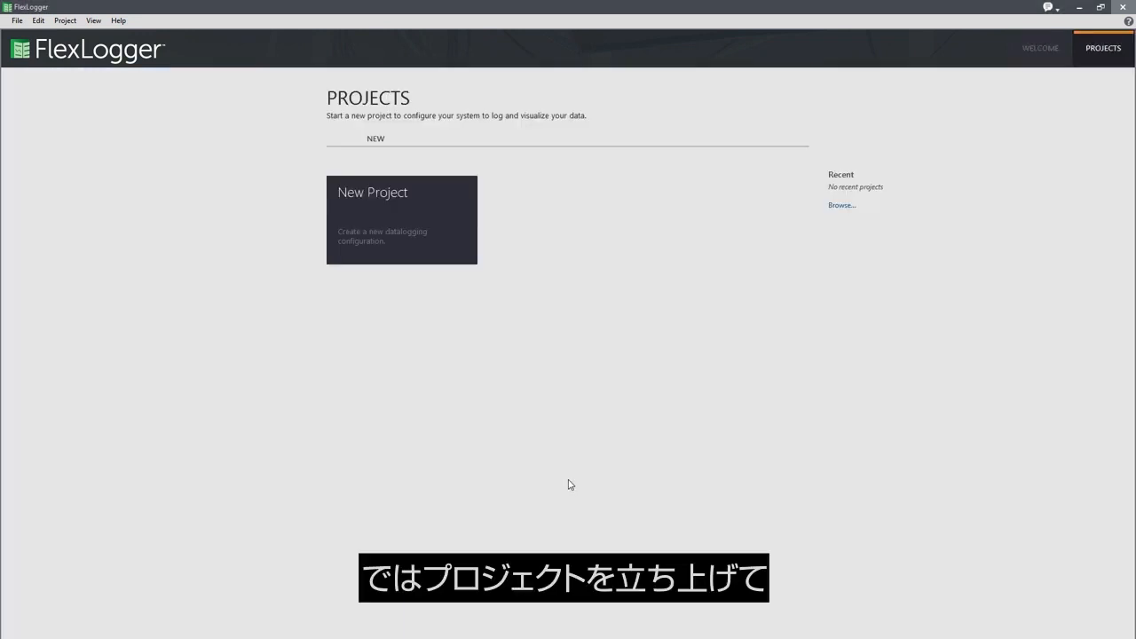
pyautogui.click(401, 220)
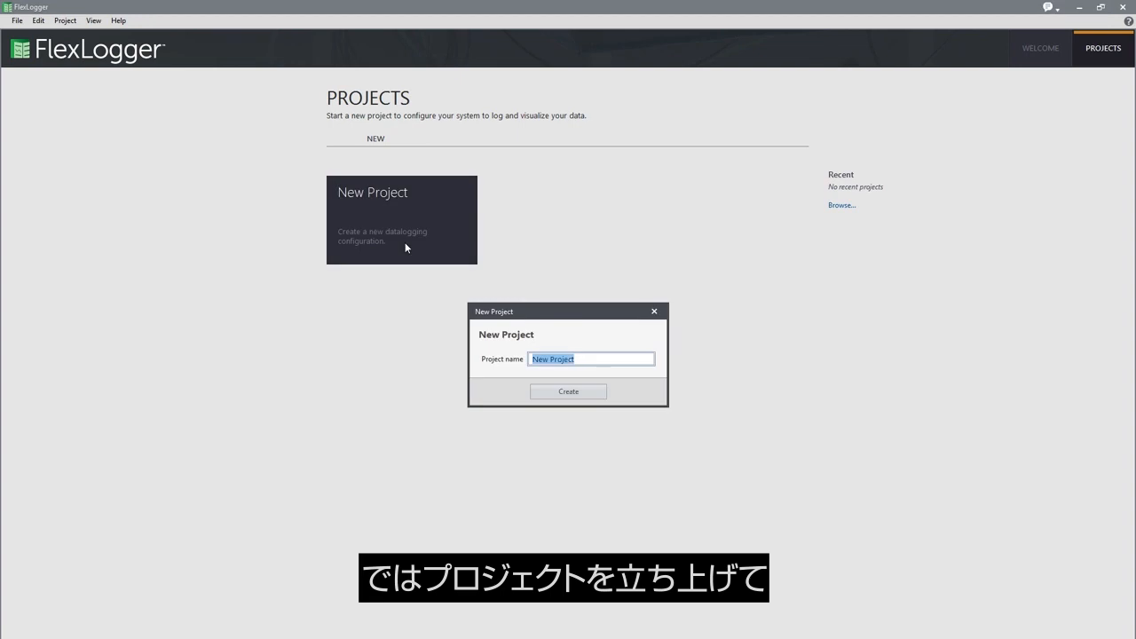
pyautogui.write('Vibration')
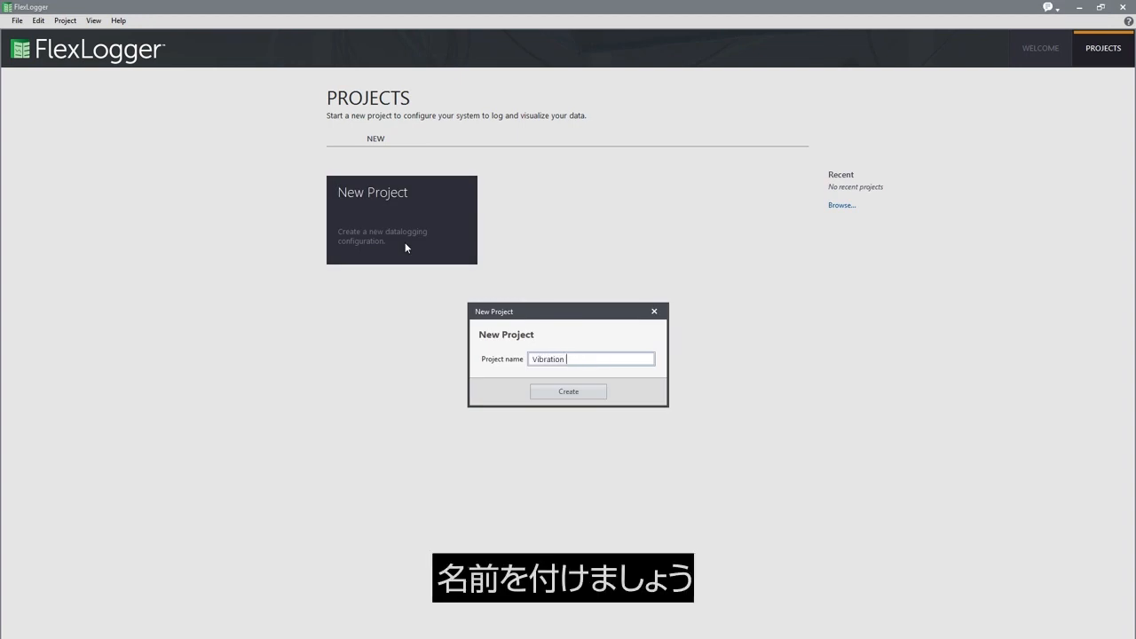
pyautogui.write('Test')
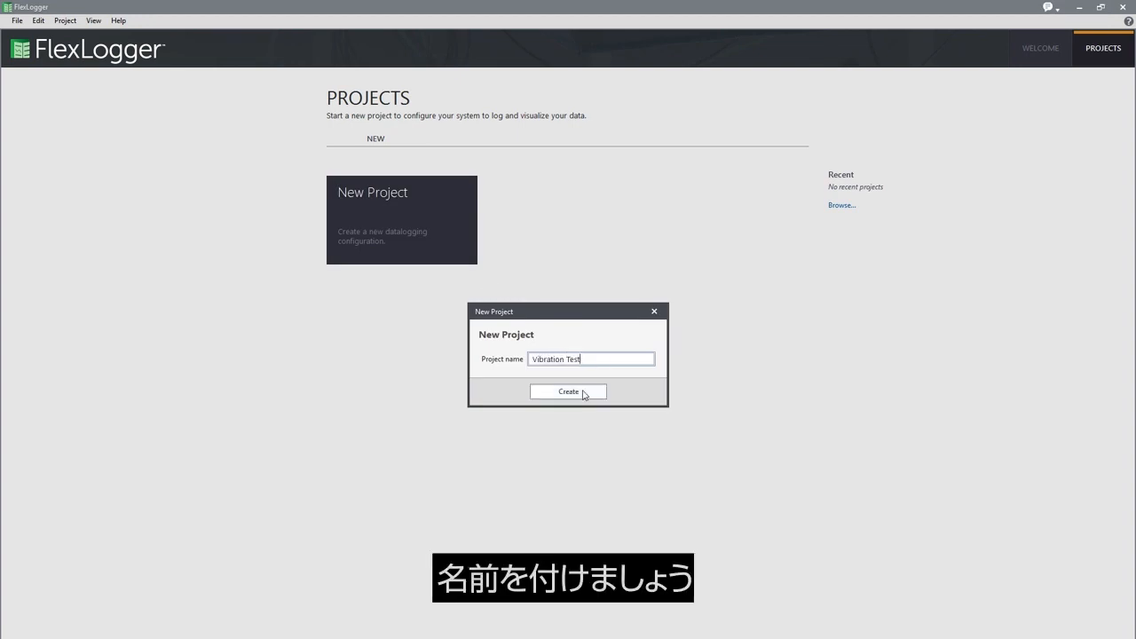
pyautogui.click(568, 393)
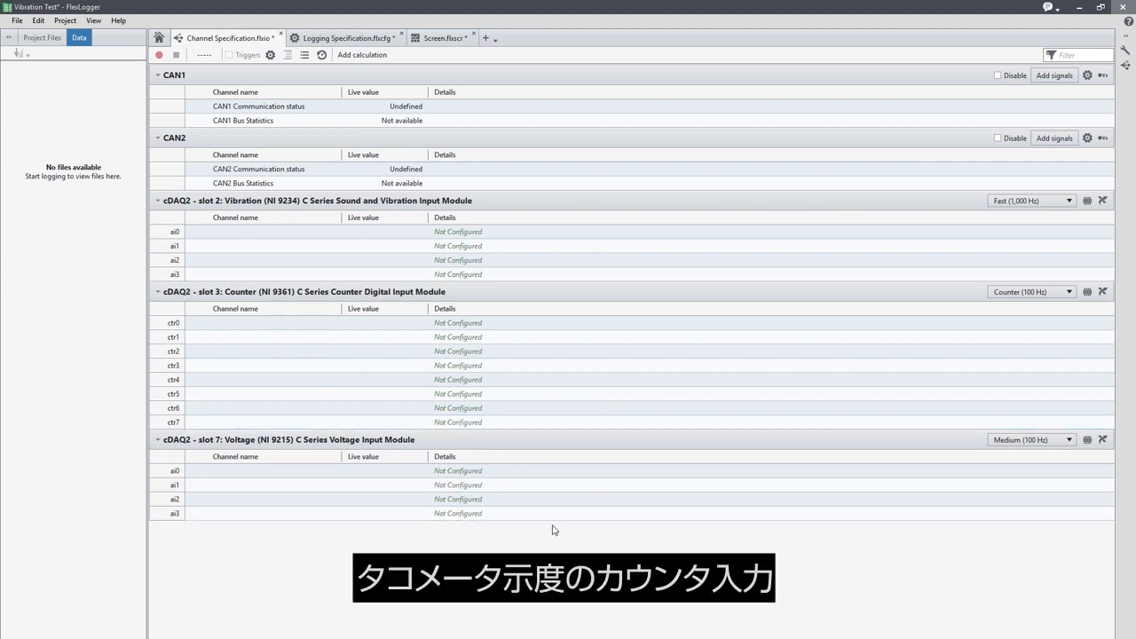
pyautogui.moveTo(533, 550)
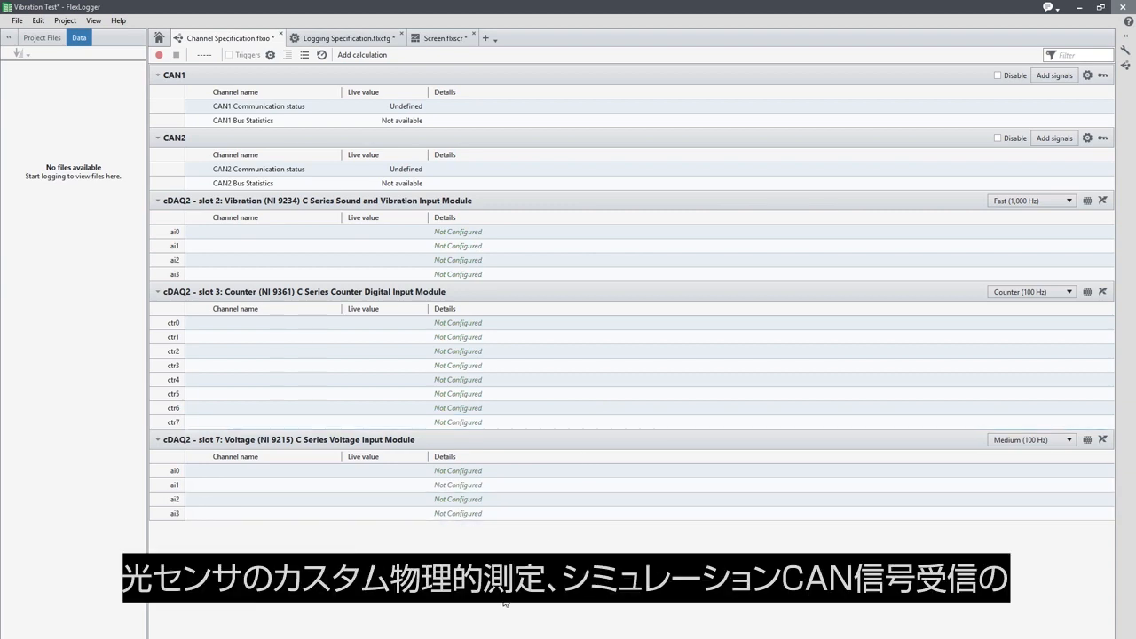
pyautogui.moveTo(417, 607)
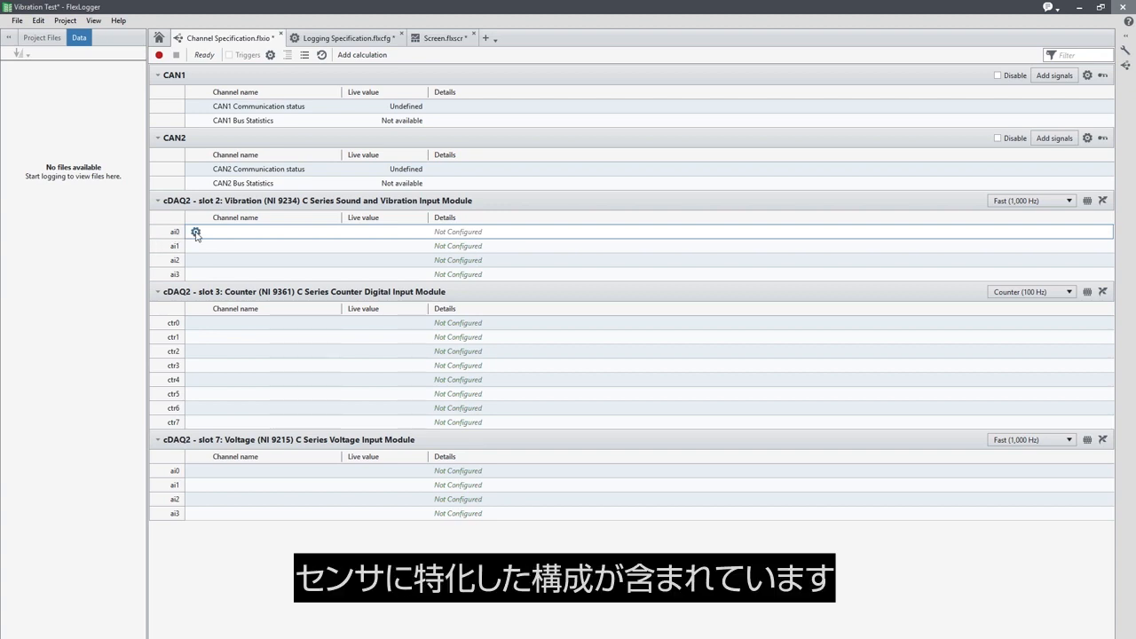
# - Configure ai0/ai1 as IEPE acceleration channels Accelerometer_X and Accelerometer_Y with 0.175 V/g sensitivity
pyautogui.click(195, 231)
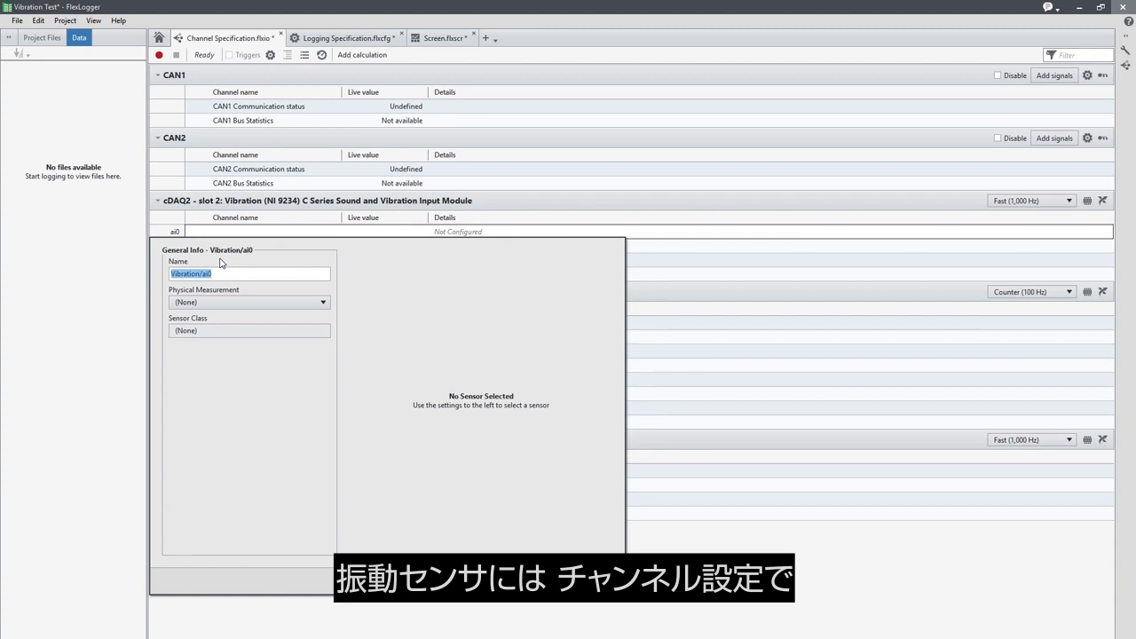
pyautogui.write('Accelerometer_X')
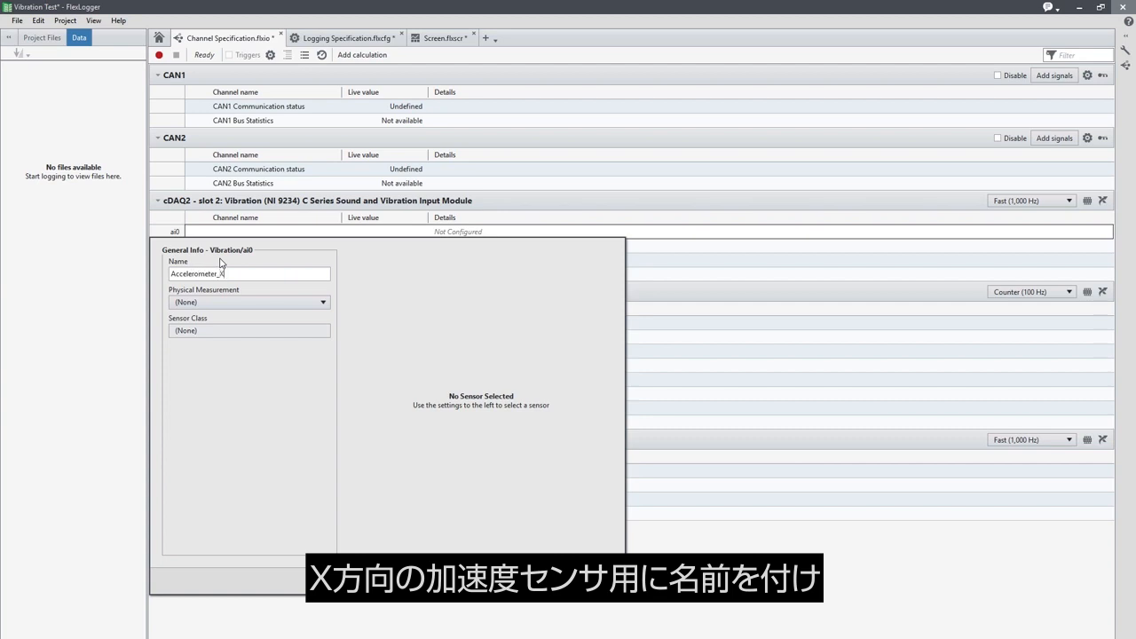
pyautogui.click(248, 302)
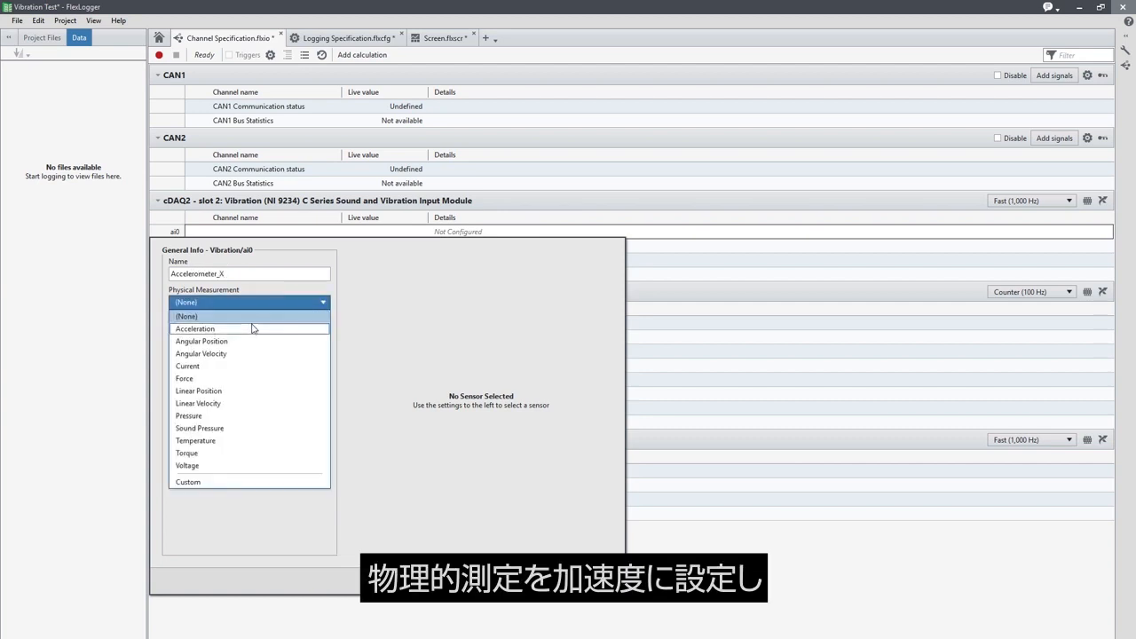
pyautogui.click(193, 329)
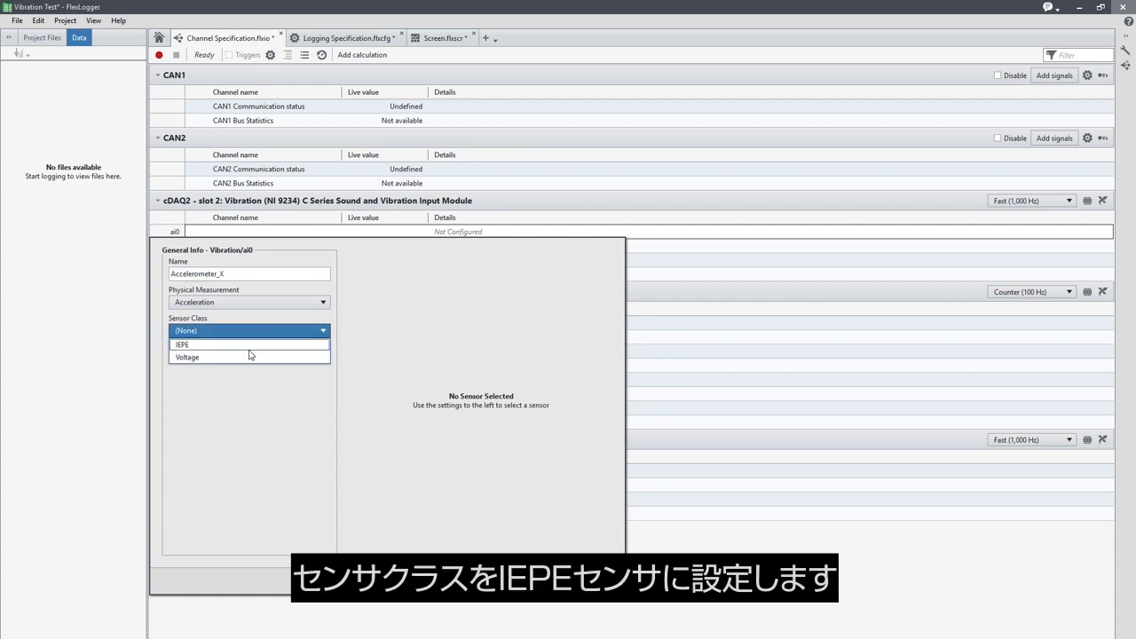
pyautogui.click(181, 345)
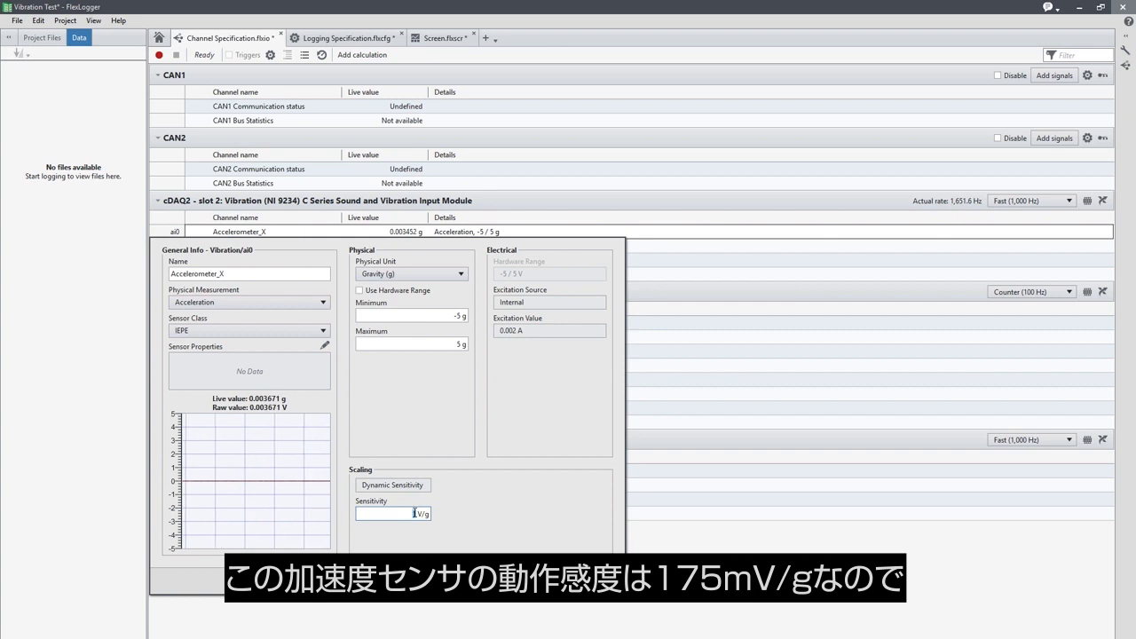
pyautogui.write('0.175')
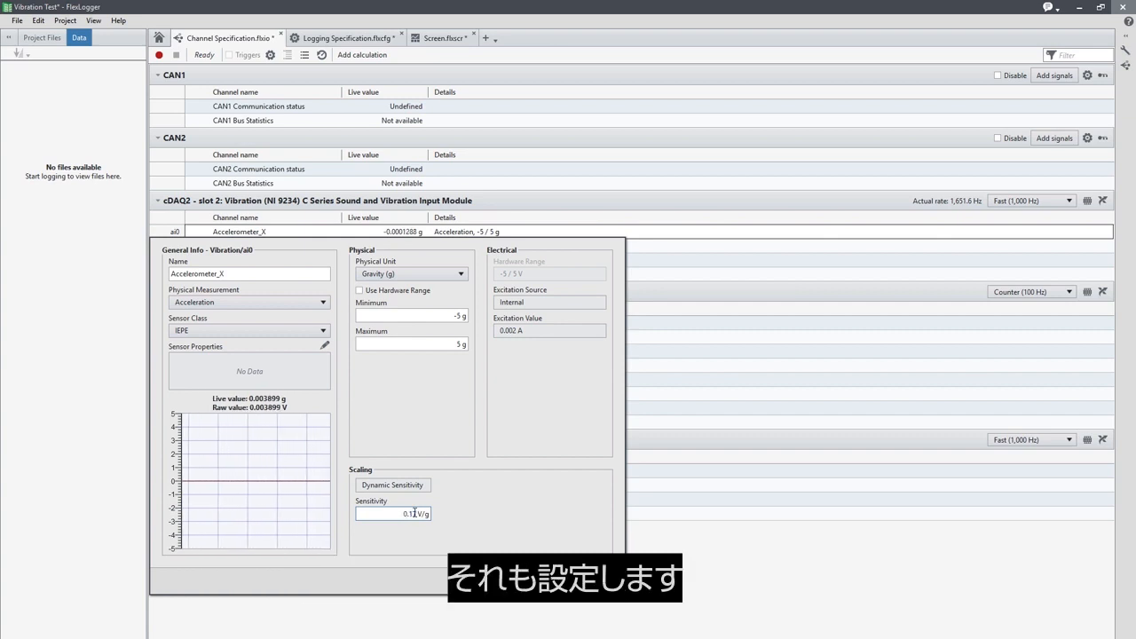
pyautogui.write('0.175')
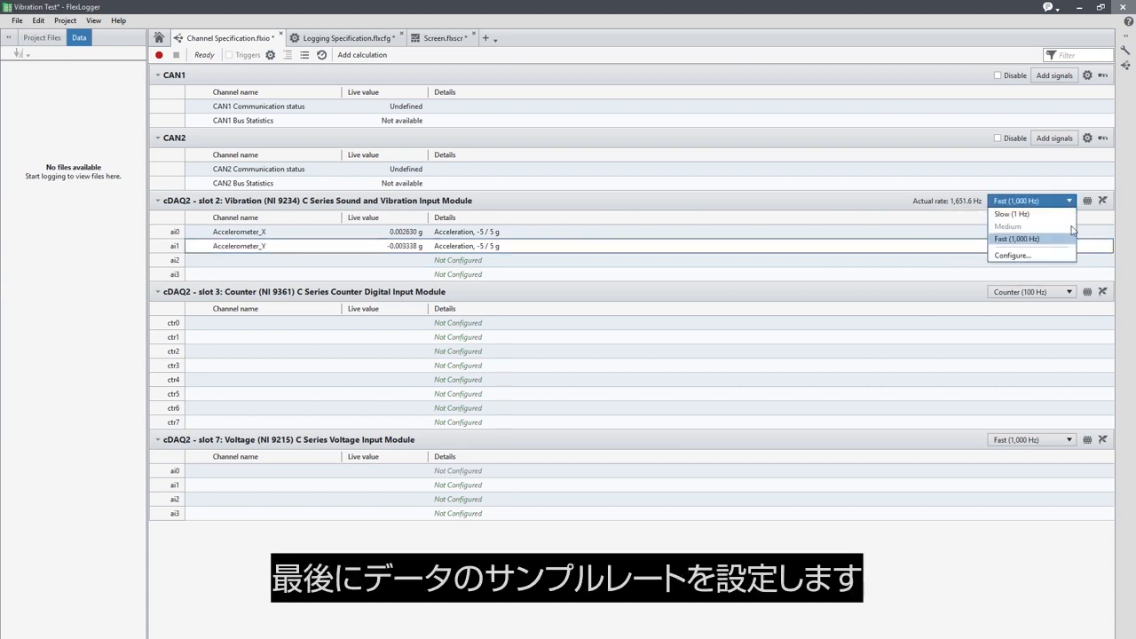
# - Set the vibration module's fast data rate to 25000 Hz in the Configure dialog
pyautogui.click(1012, 255)
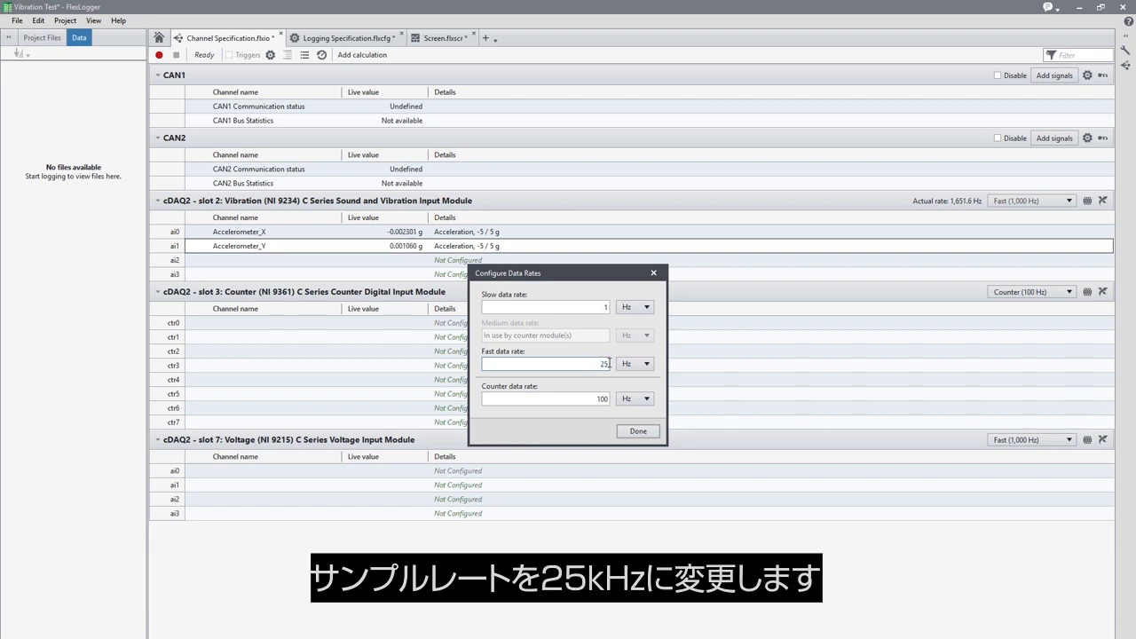
pyautogui.write('25000')
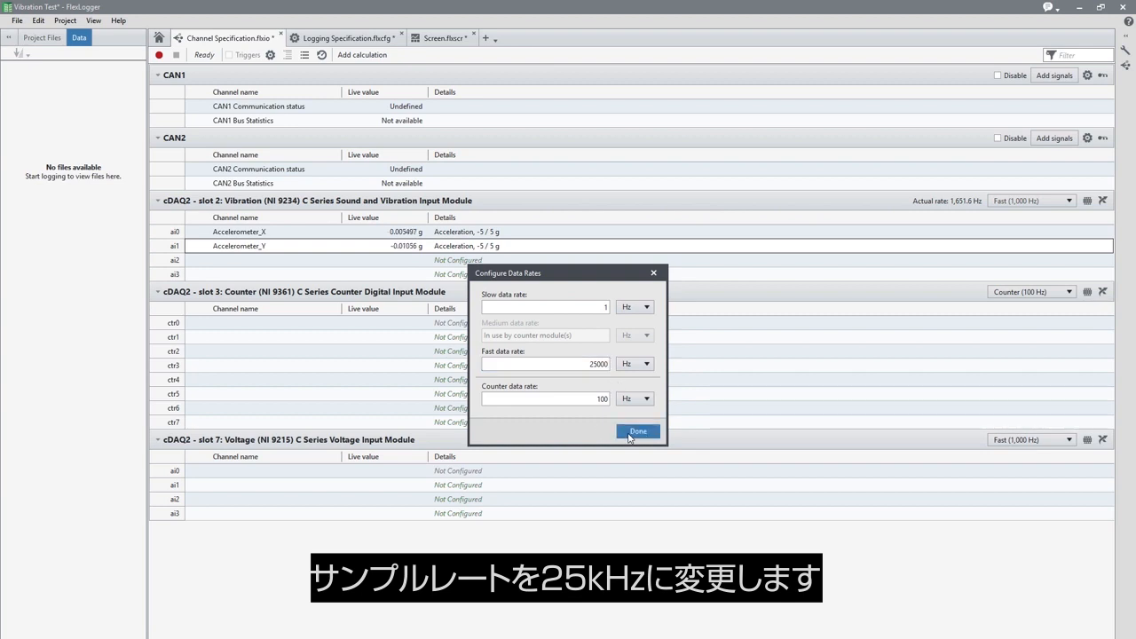
pyautogui.click(637, 431)
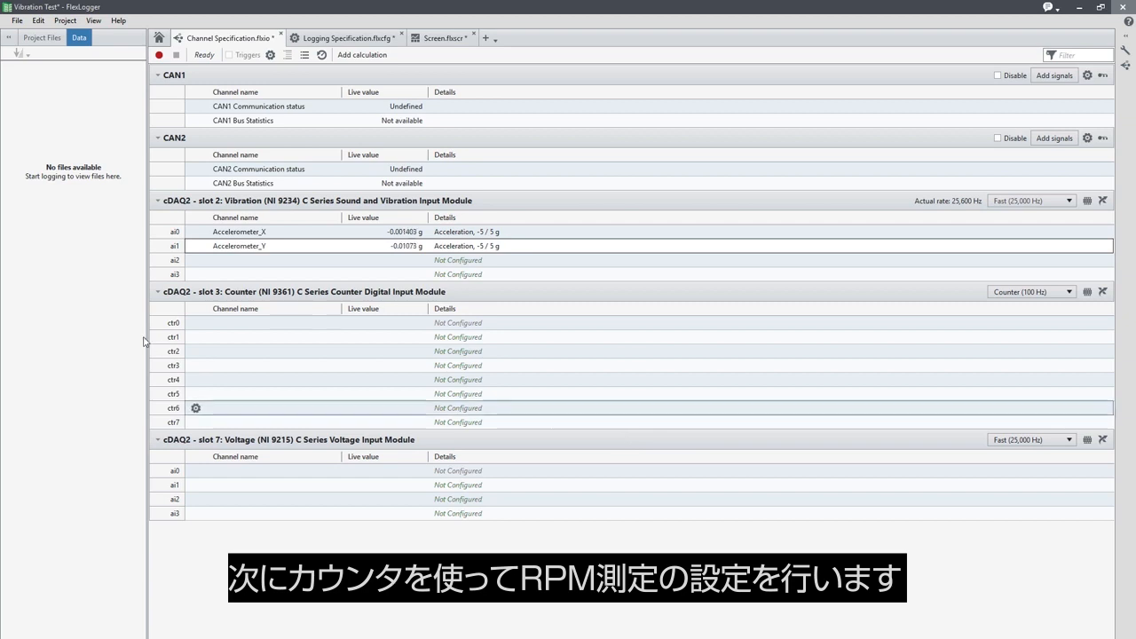
# - Name ctr0 'RPM' as an Angular Velocity measurement with Frequency Counter sensor class
pyautogui.click(195, 407)
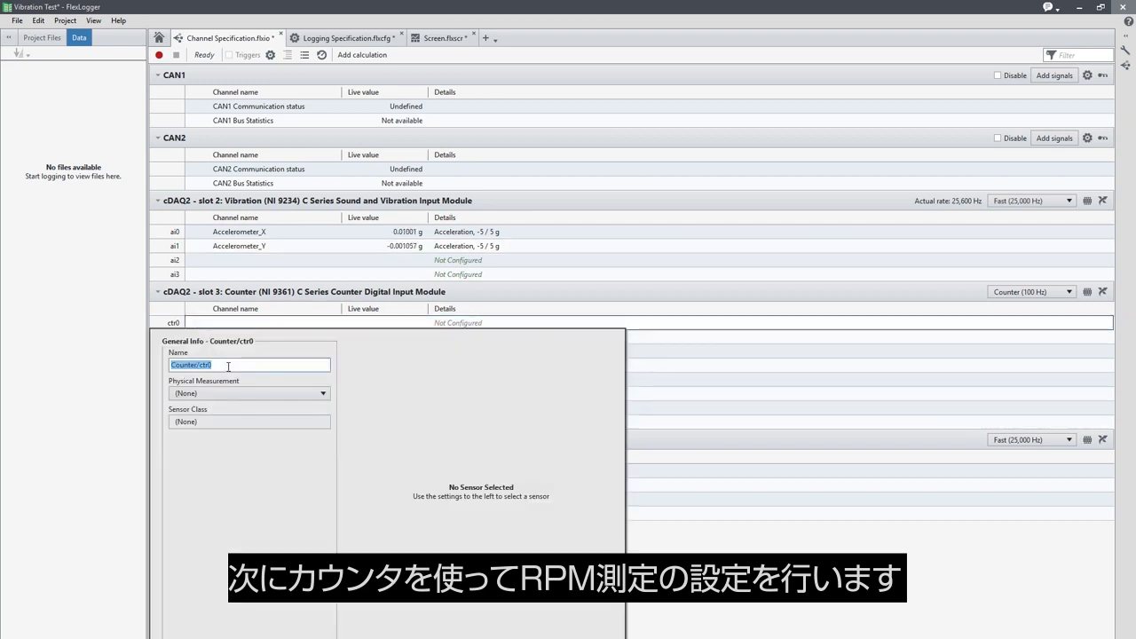
pyautogui.write('RPM')
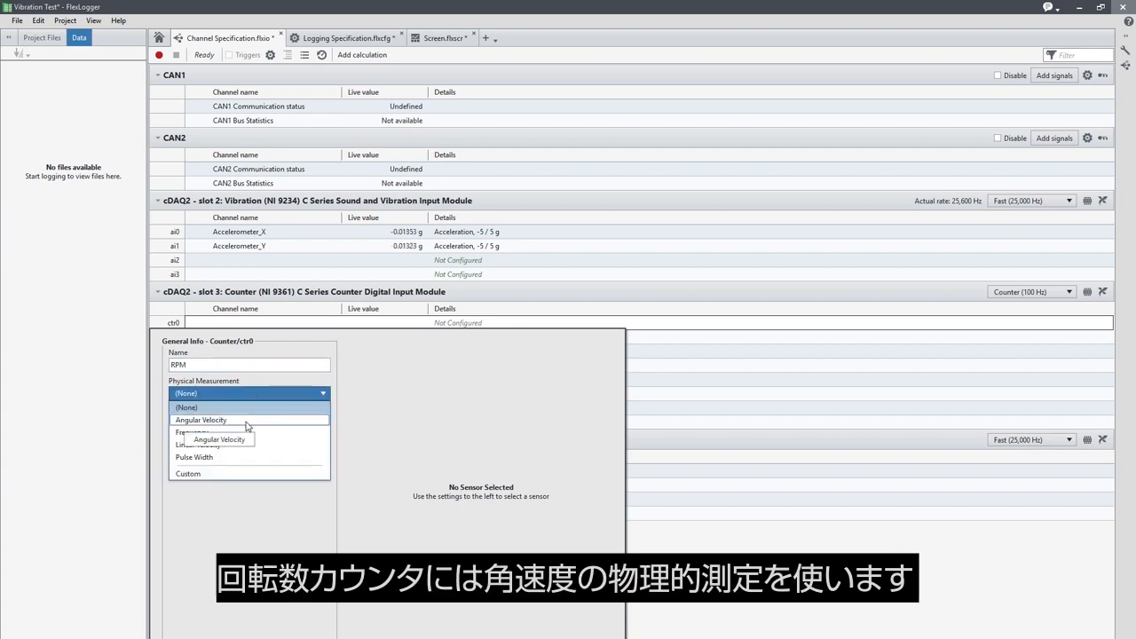
pyautogui.click(198, 419)
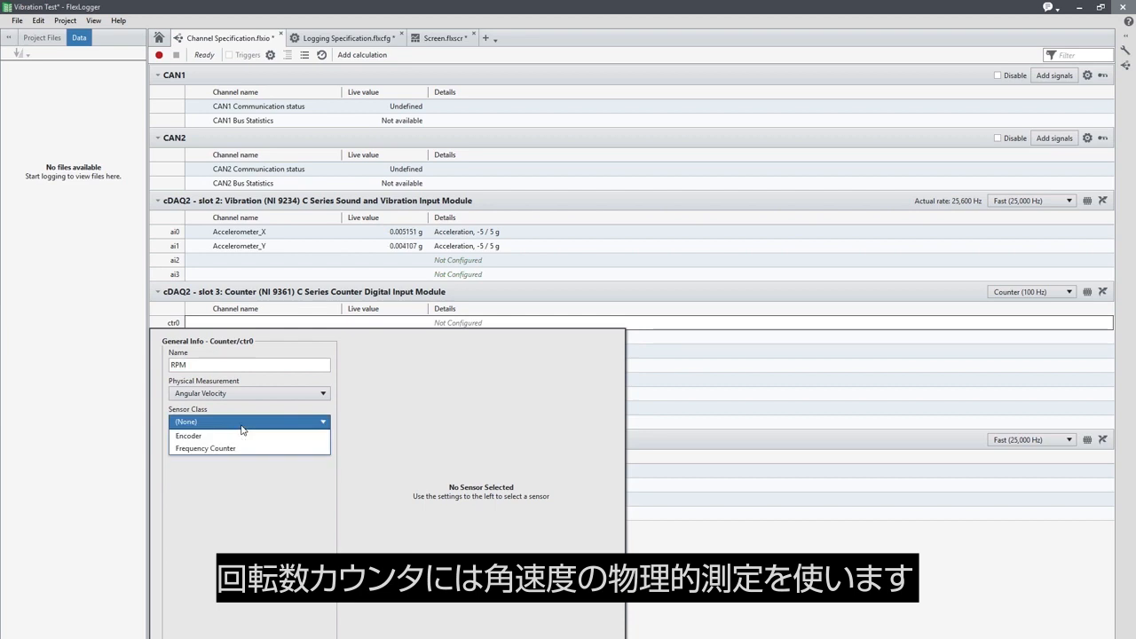
pyautogui.click(204, 448)
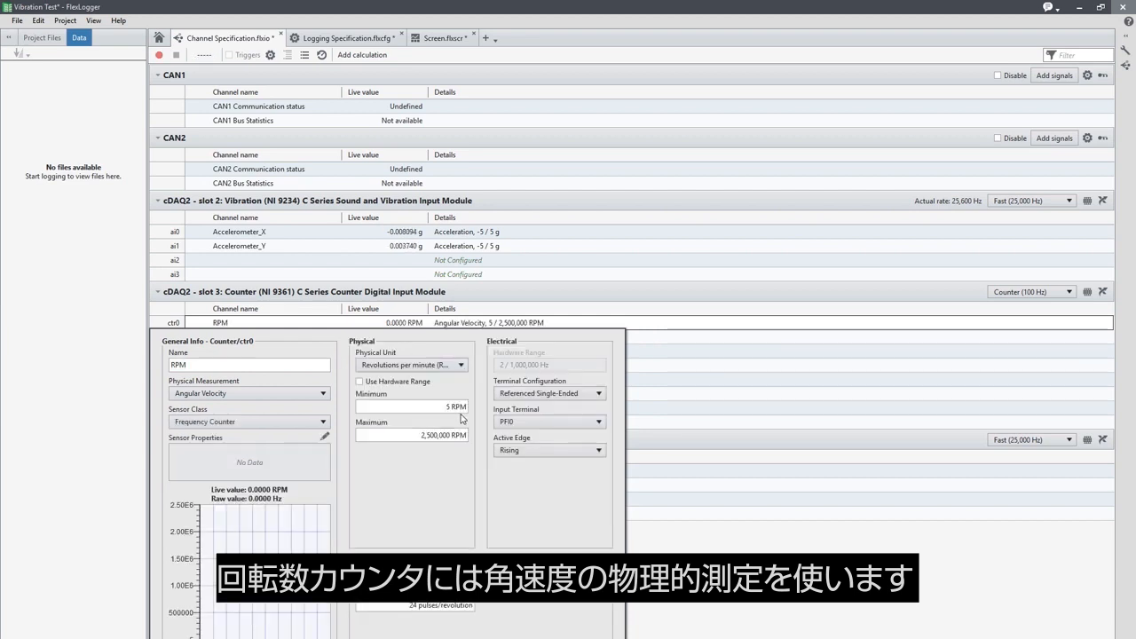
# - Set the RPM channel range to minimum 60 and maximum 6000, then finish
pyautogui.click(405, 407)
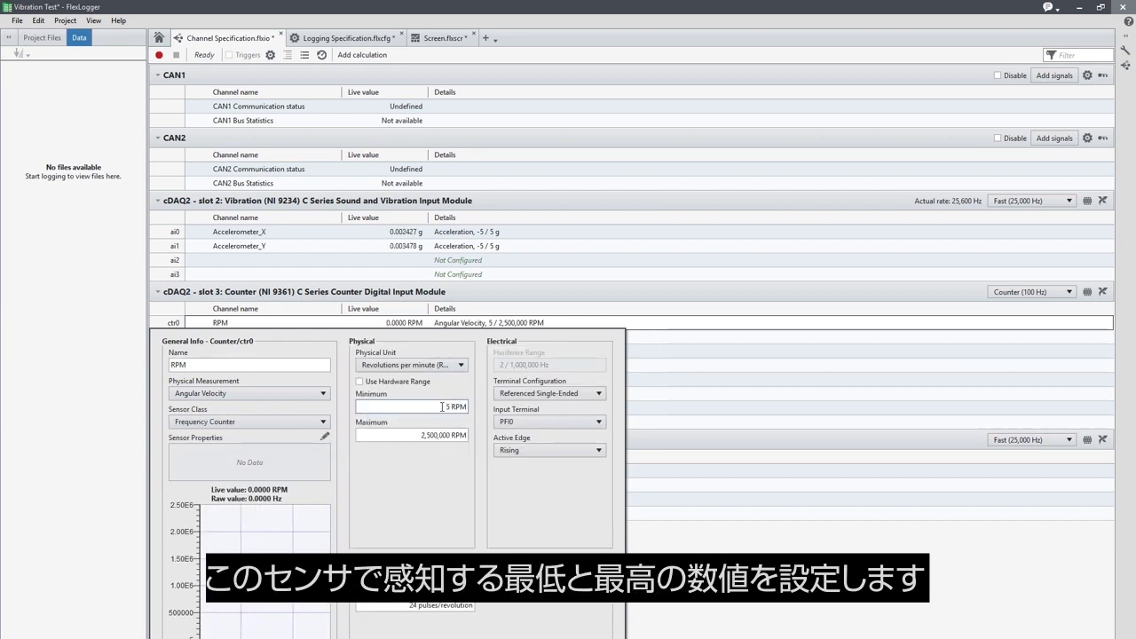
pyautogui.write('60')
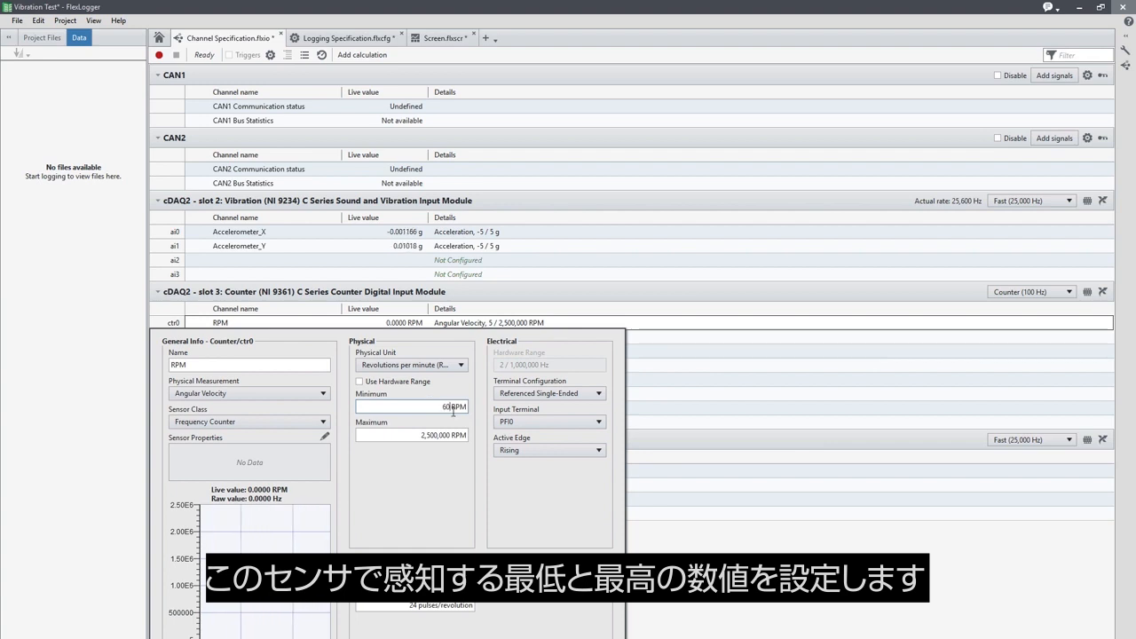
pyautogui.click(412, 435)
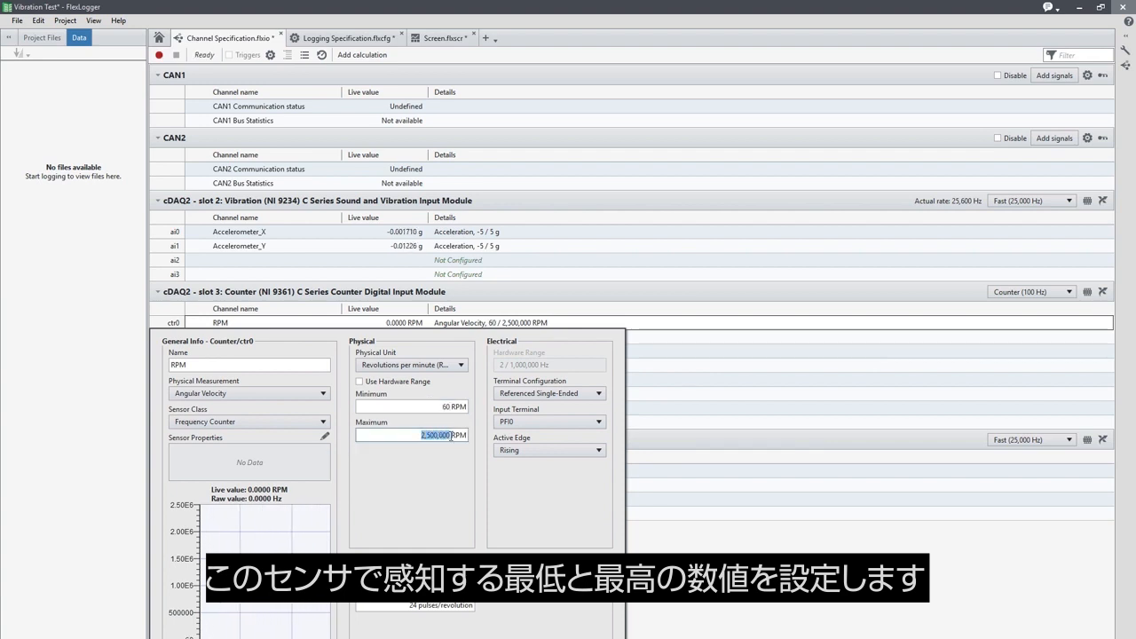
pyautogui.write('6000')
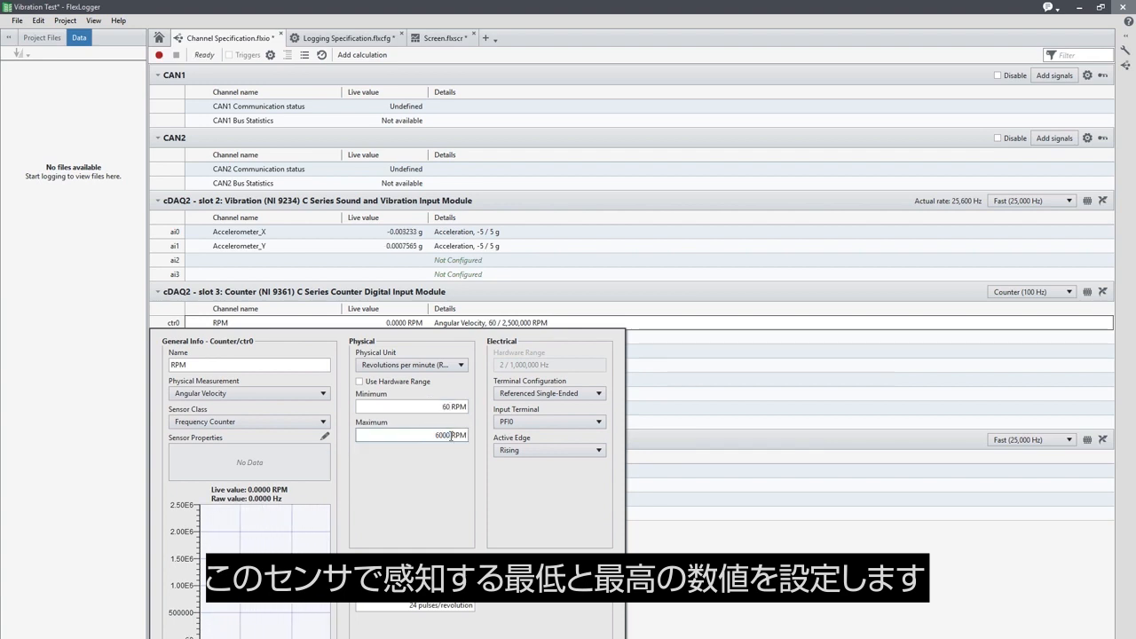
pyautogui.click(412, 435)
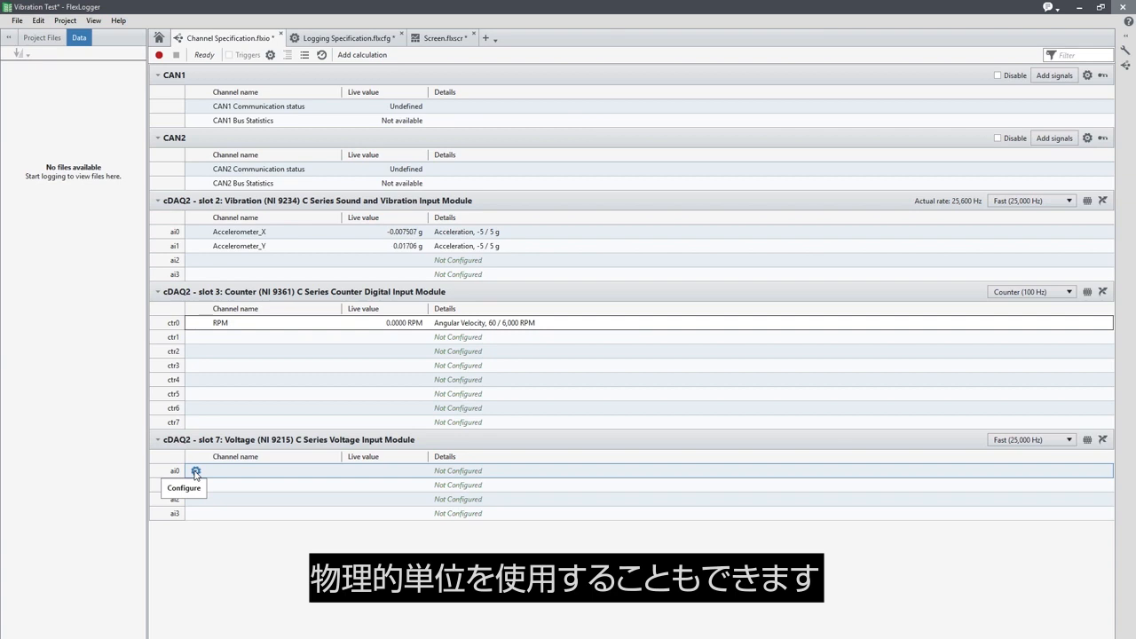
# - Name voltage ai0 'Light Sensor' as a Custom measurement with Voltage sensor class
pyautogui.click(196, 470)
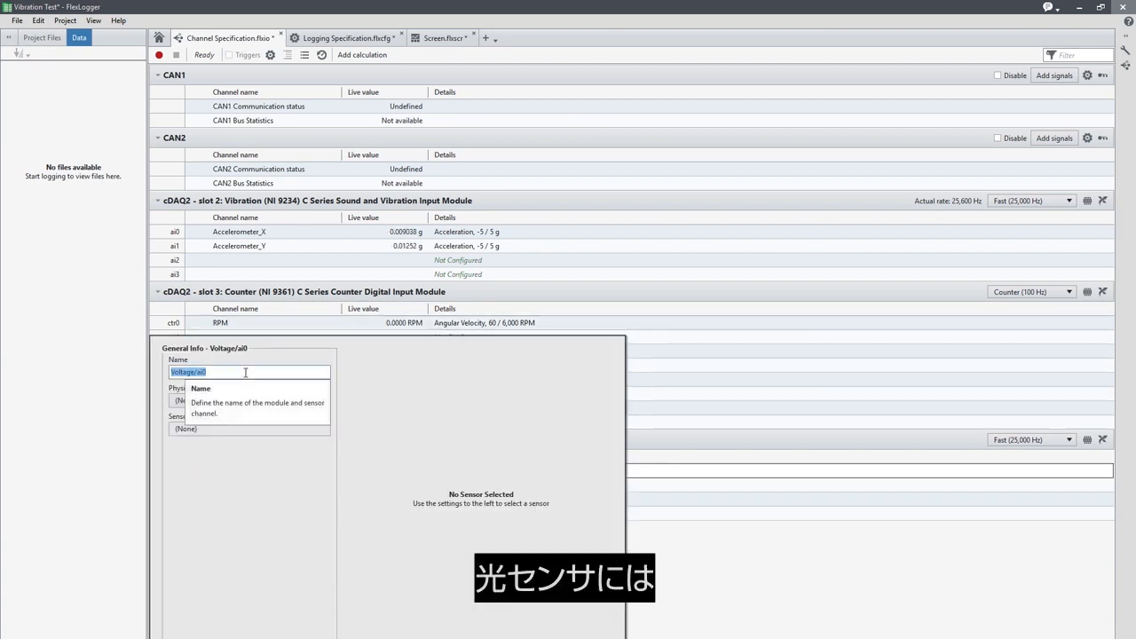
pyautogui.write('Light Sensor')
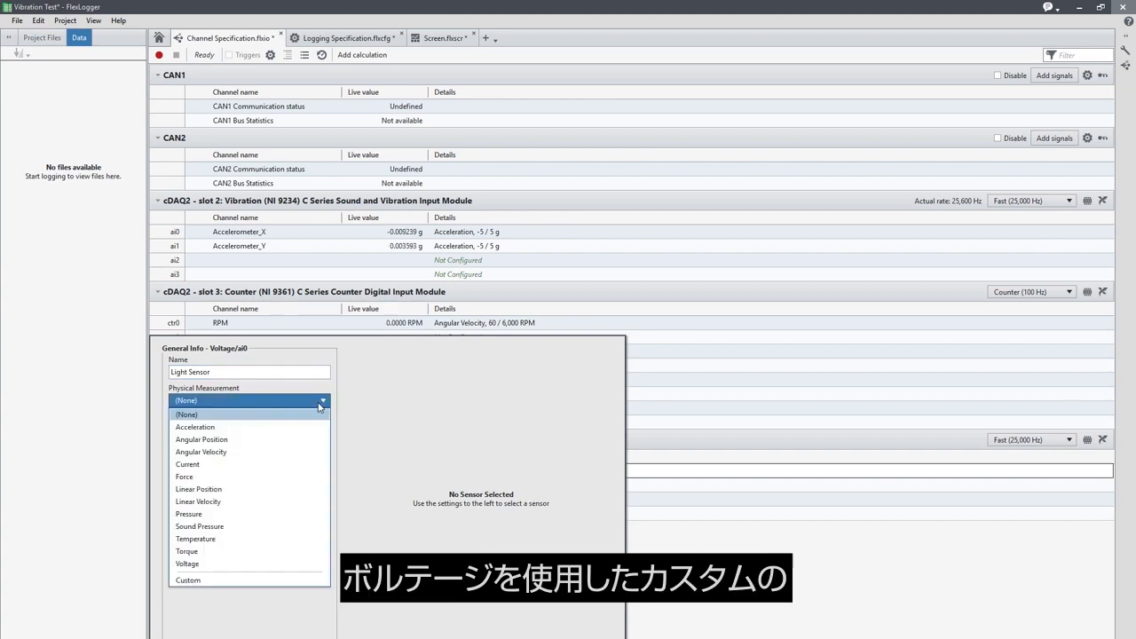
pyautogui.click(188, 579)
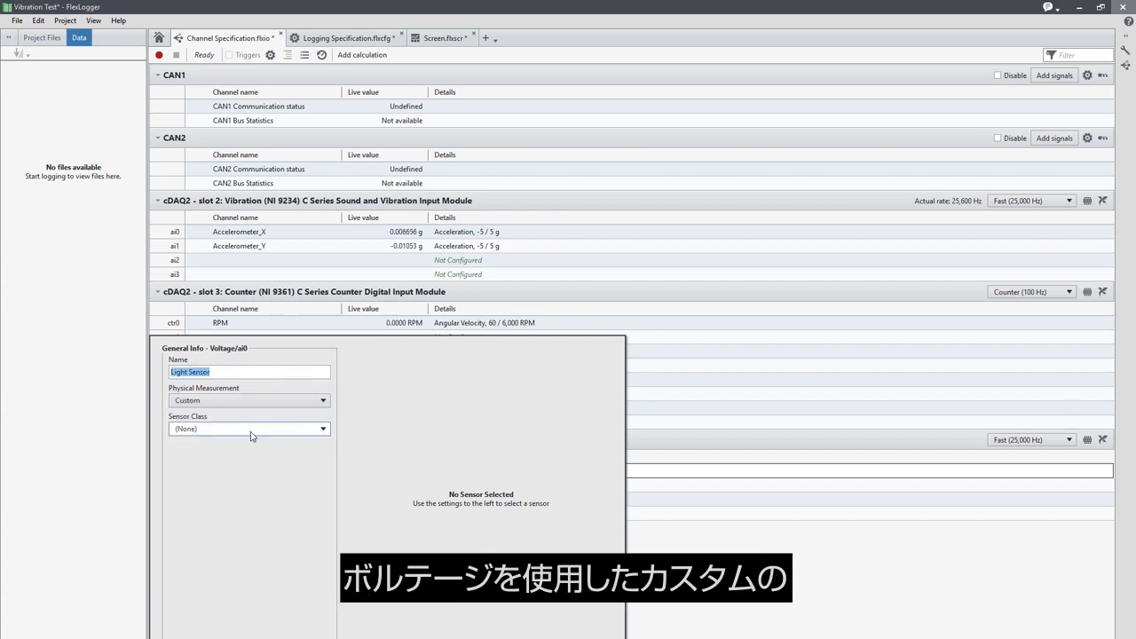
pyautogui.click(249, 428)
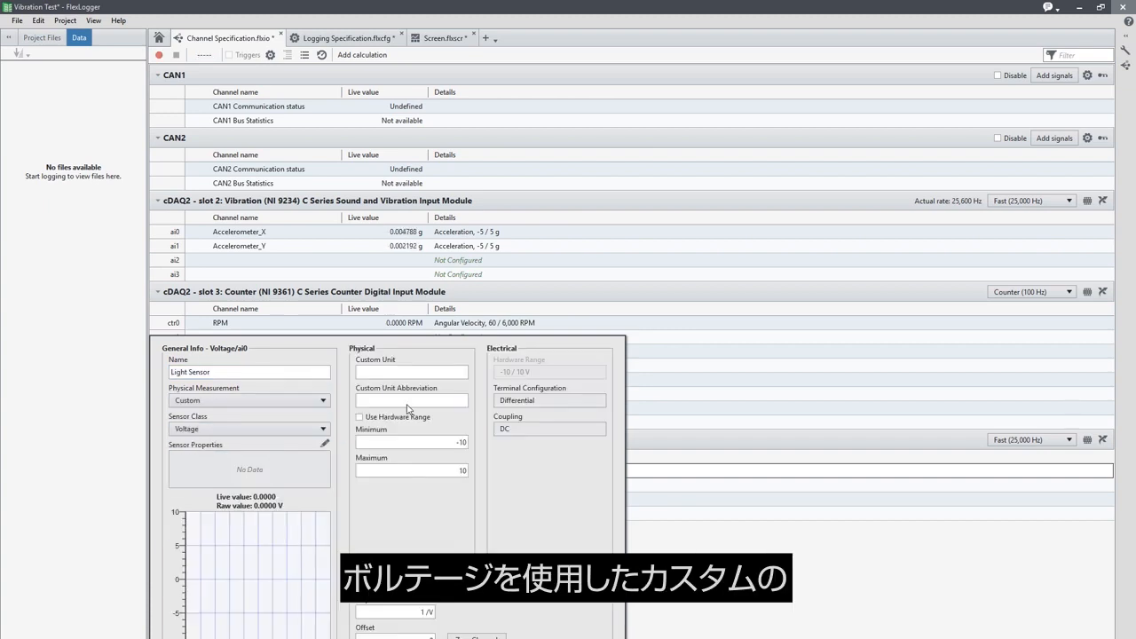
# - Give Light Sensor the custom unit Lumens, abbreviated lm
pyautogui.click(412, 371)
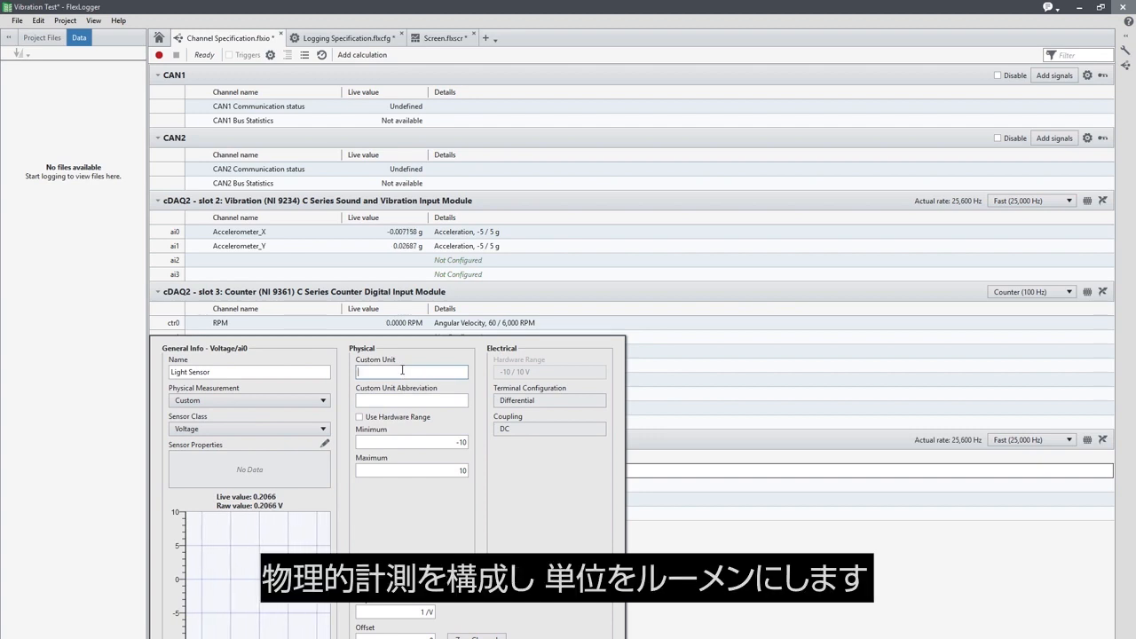
pyautogui.write('Lumens')
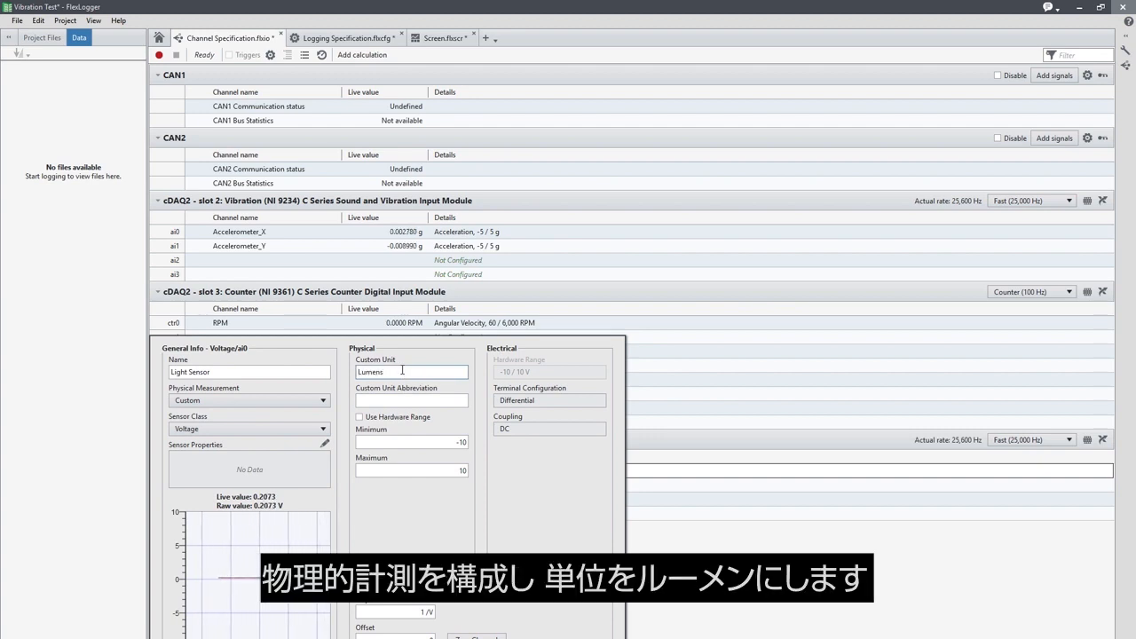
pyautogui.click(411, 401)
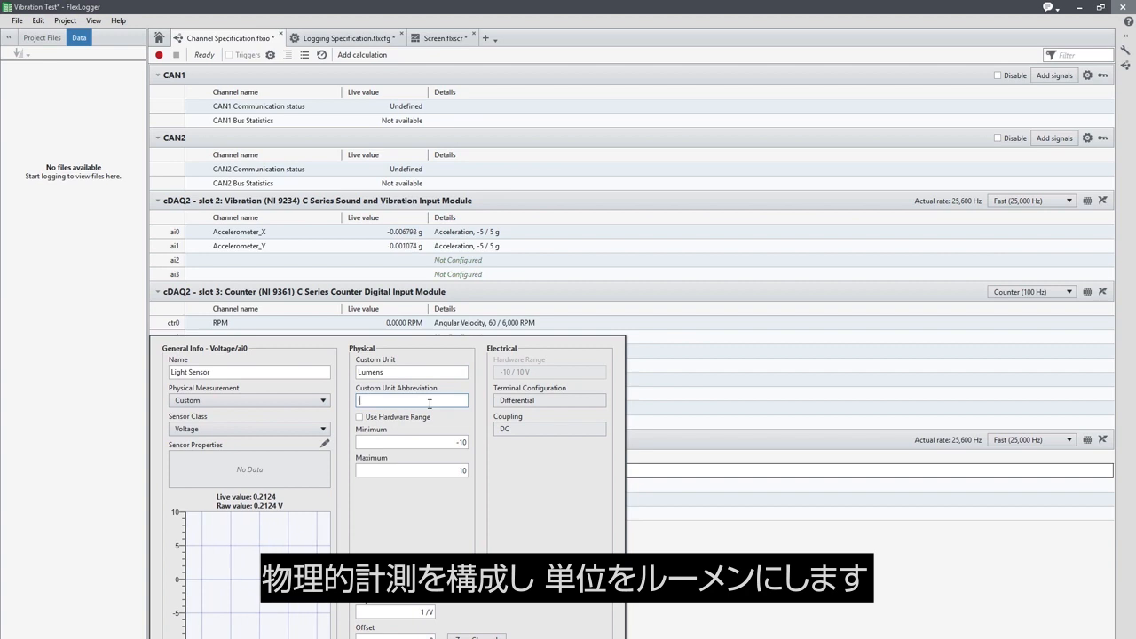
pyautogui.write('lm')
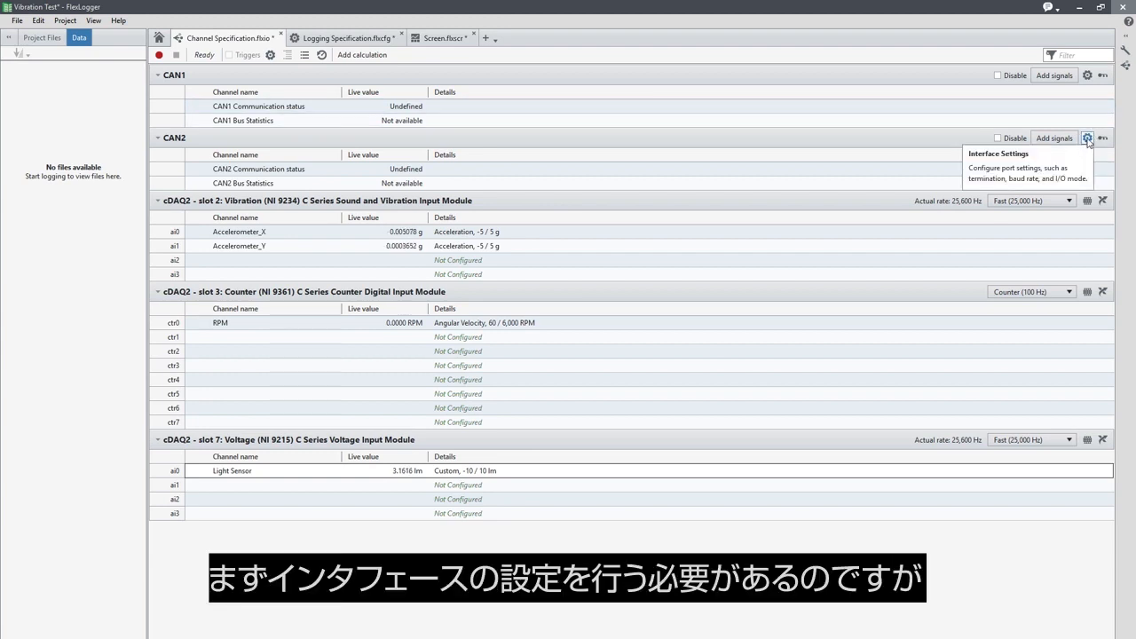
# - Enable internal termination in the CAN2 Interface Settings
pyautogui.click(1087, 138)
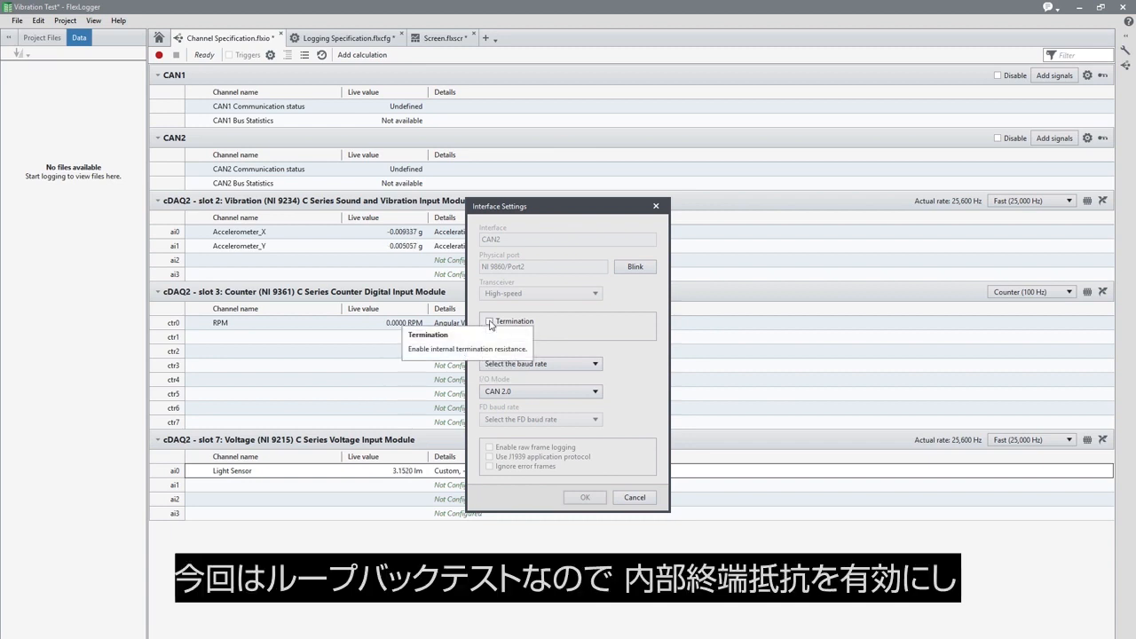
pyautogui.click(490, 321)
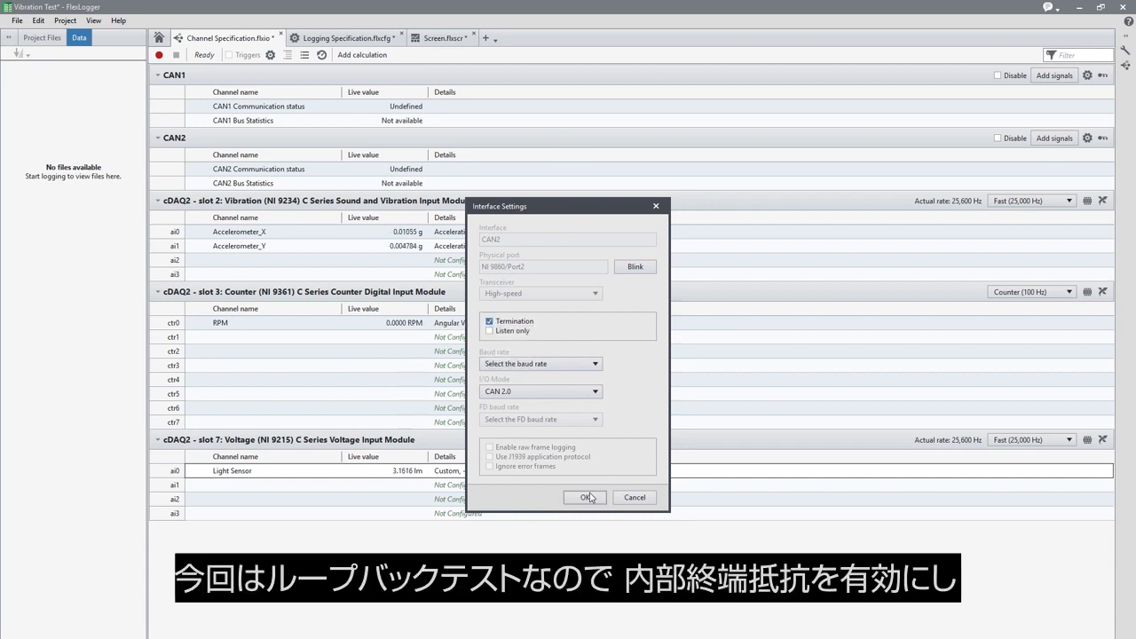
pyautogui.click(584, 497)
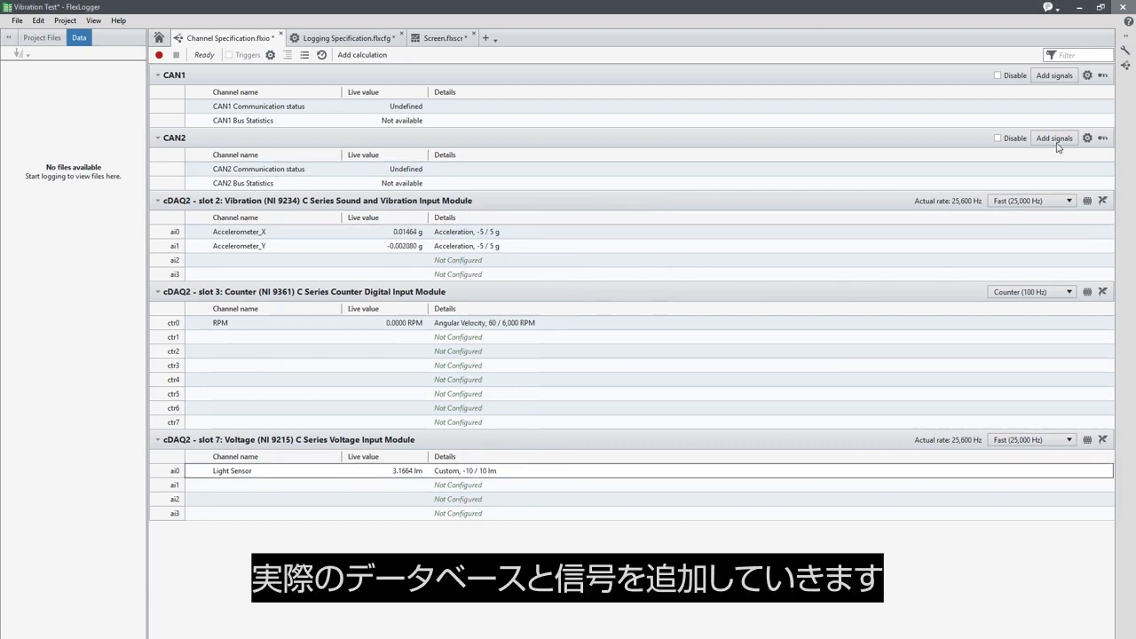
pyautogui.moveTo(1054, 138)
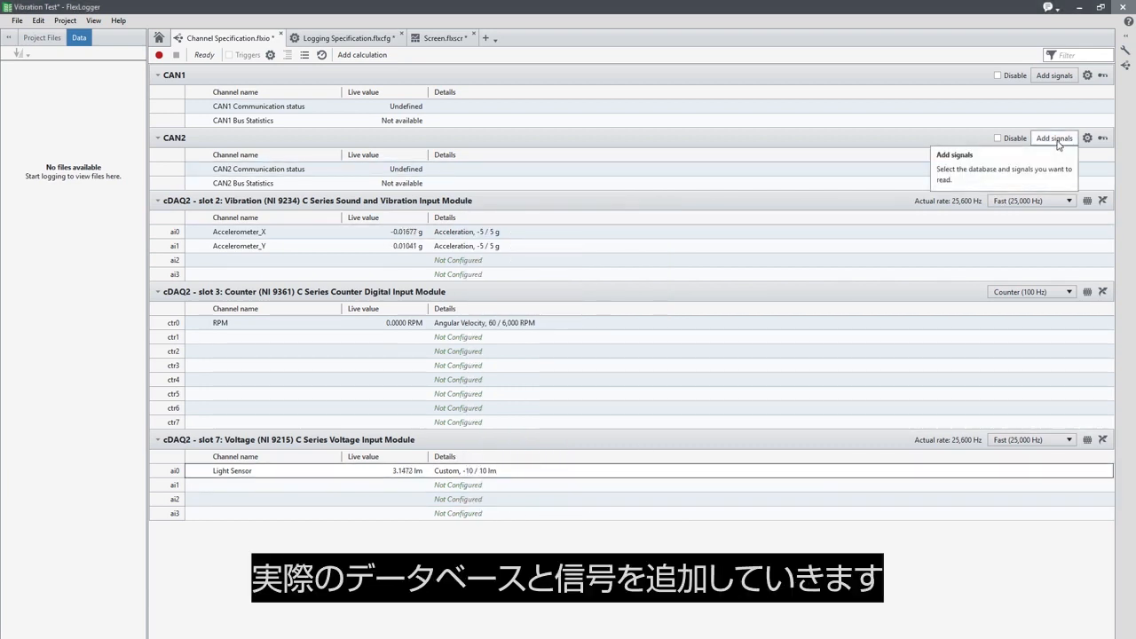
# - Add the Sine and Square waveform signals from the sample CAN database to CAN2
pyautogui.click(1054, 138)
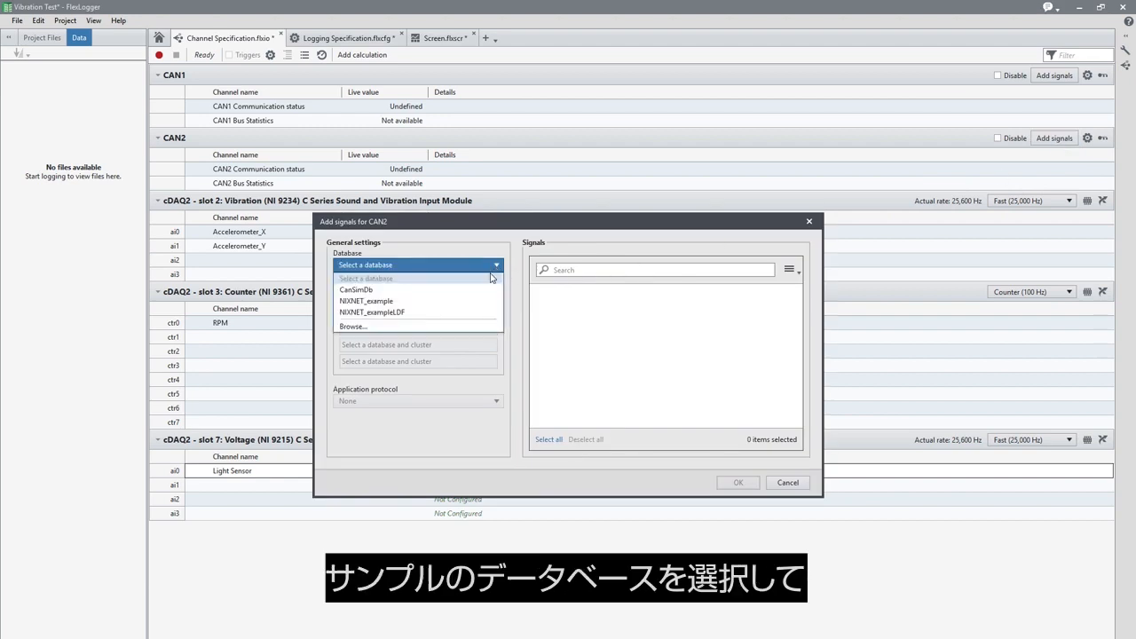
pyautogui.click(355, 289)
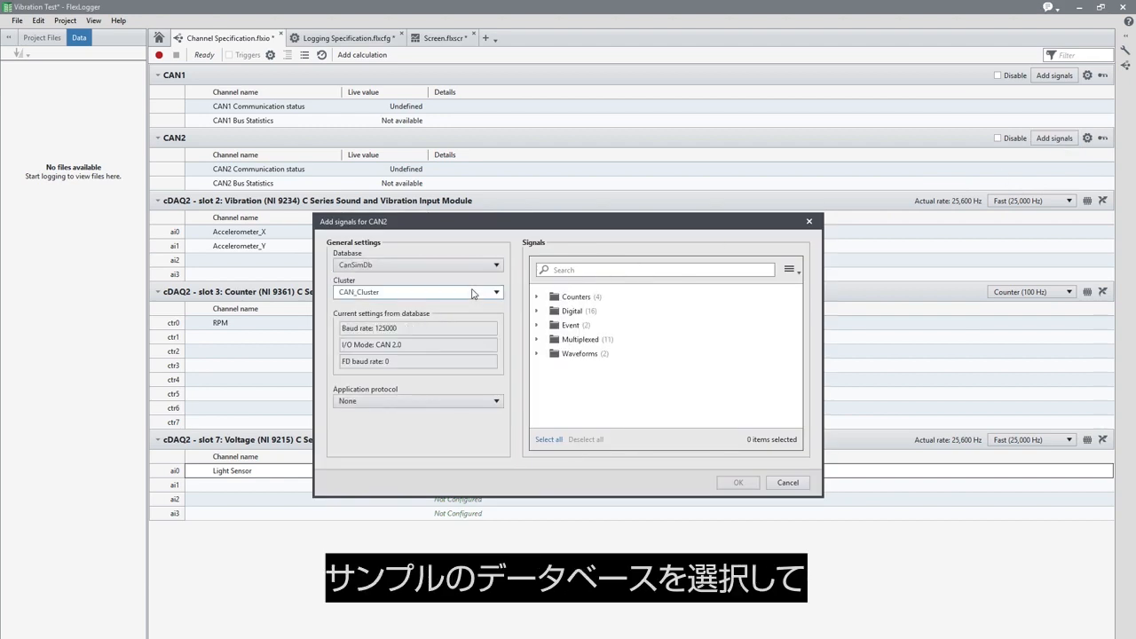
pyautogui.click(536, 354)
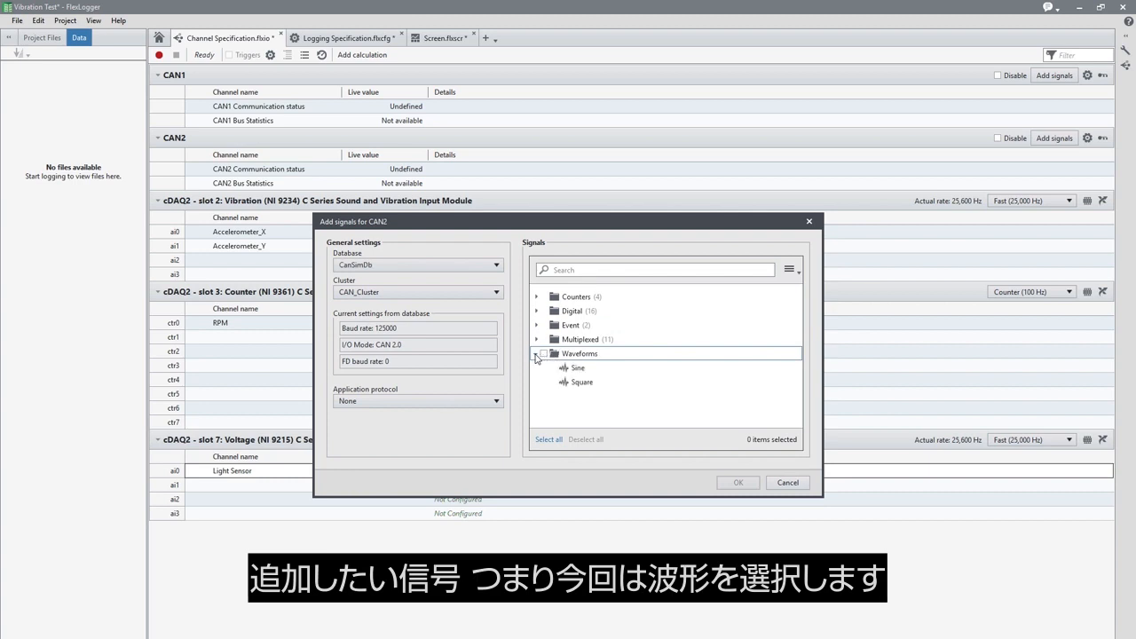
pyautogui.click(543, 354)
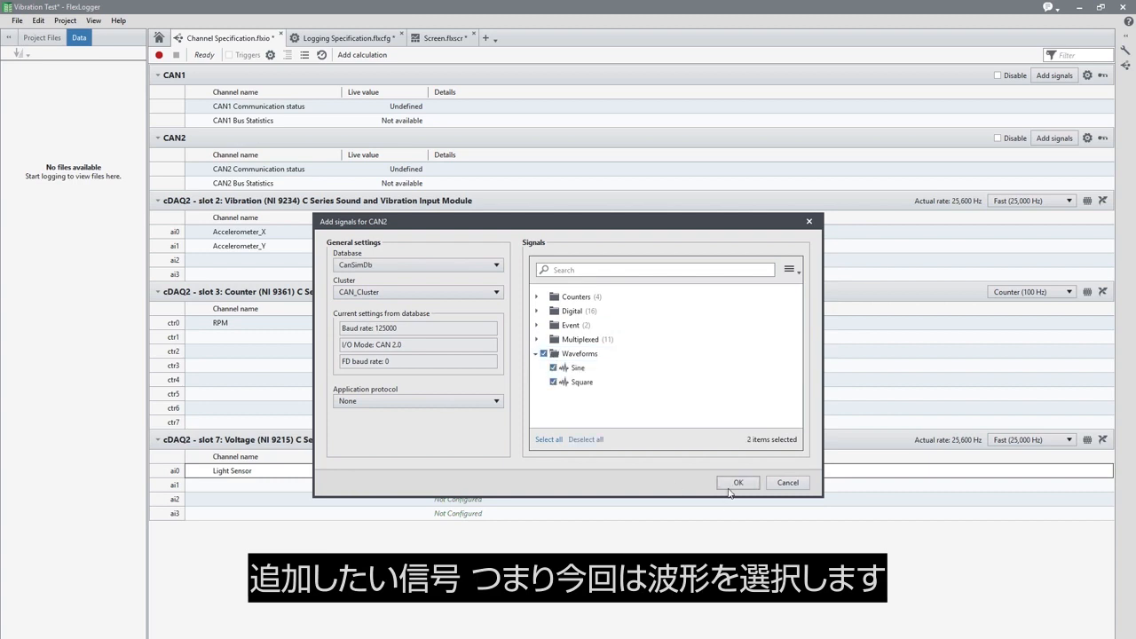
pyautogui.click(737, 483)
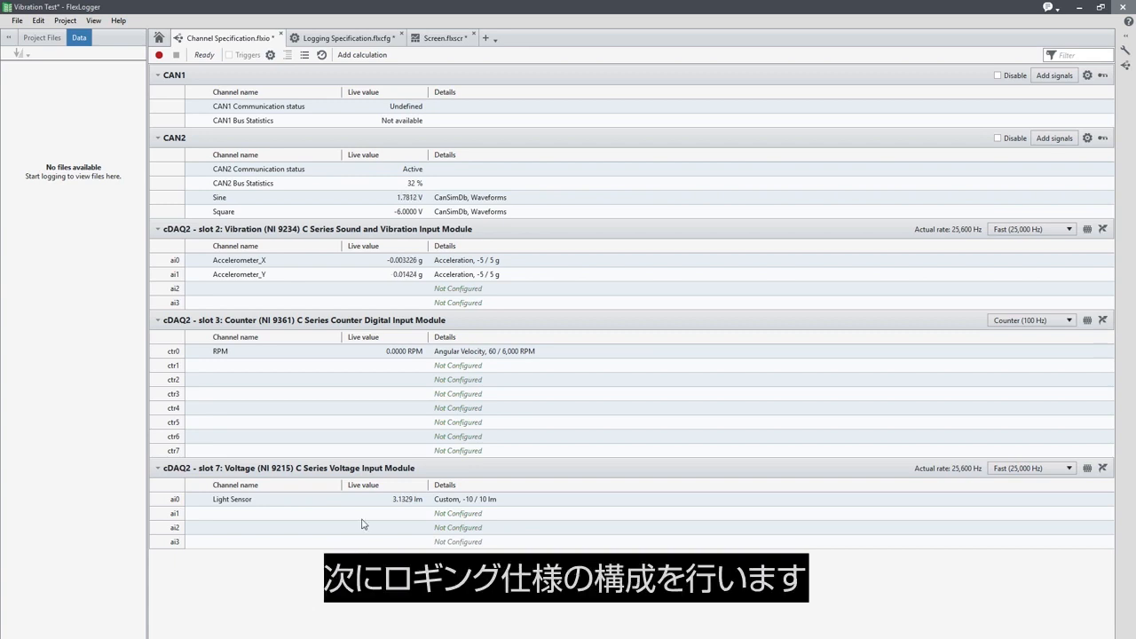
pyautogui.moveTo(348, 38)
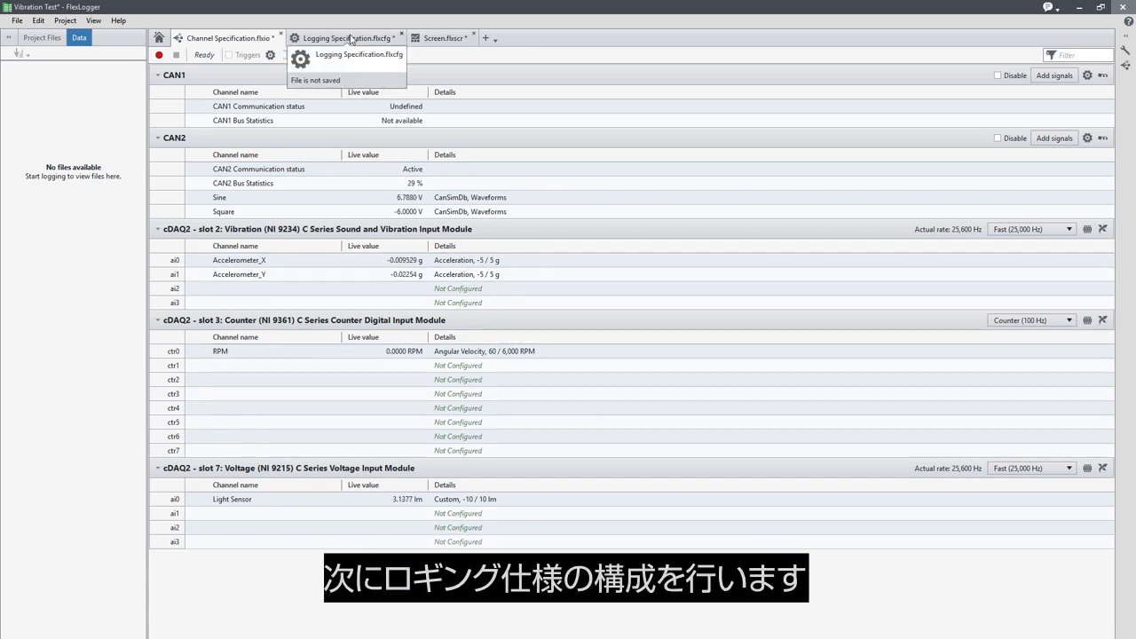
# - In the Logging Specification, set the TDMS file prefix to VibeTest with an Operator description
pyautogui.click(344, 39)
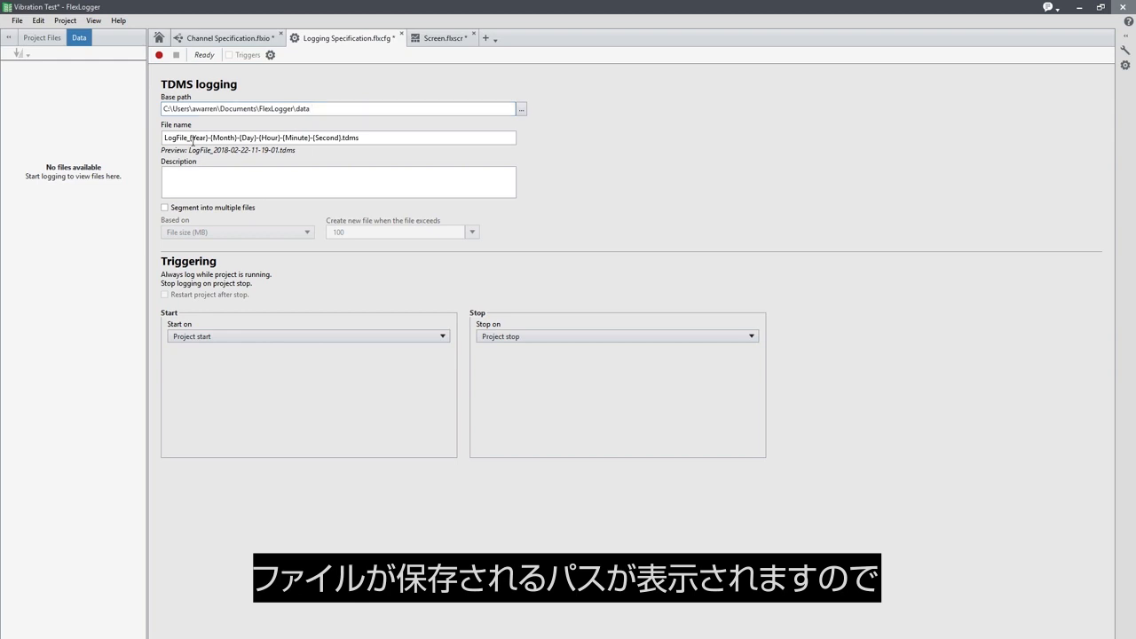
pyautogui.doubleClick(174, 138)
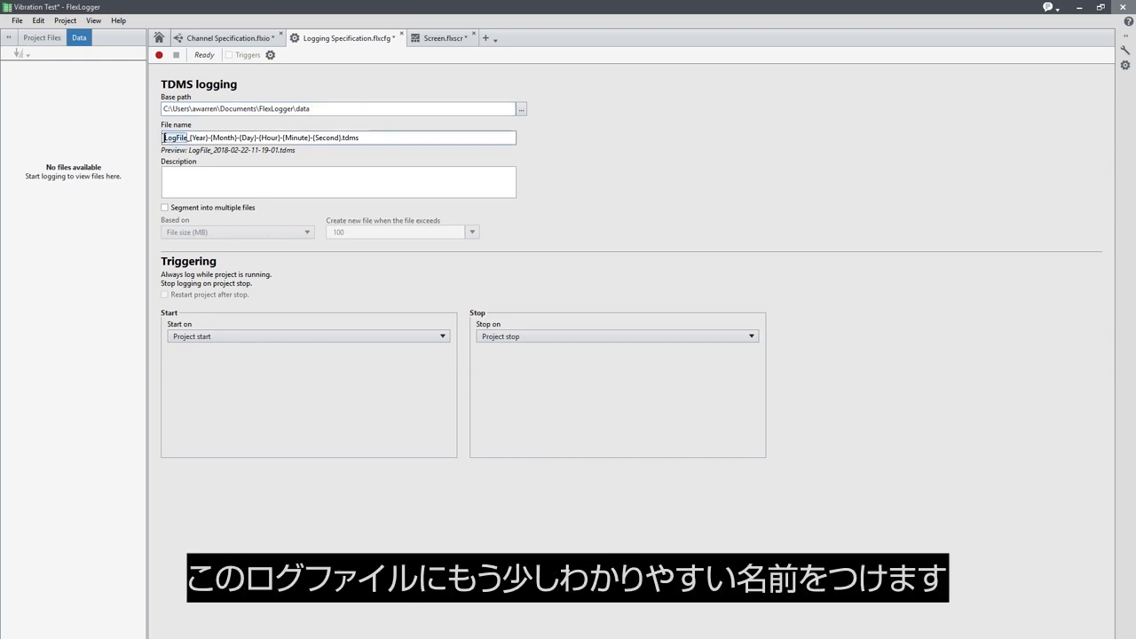
pyautogui.write('VibeTest')
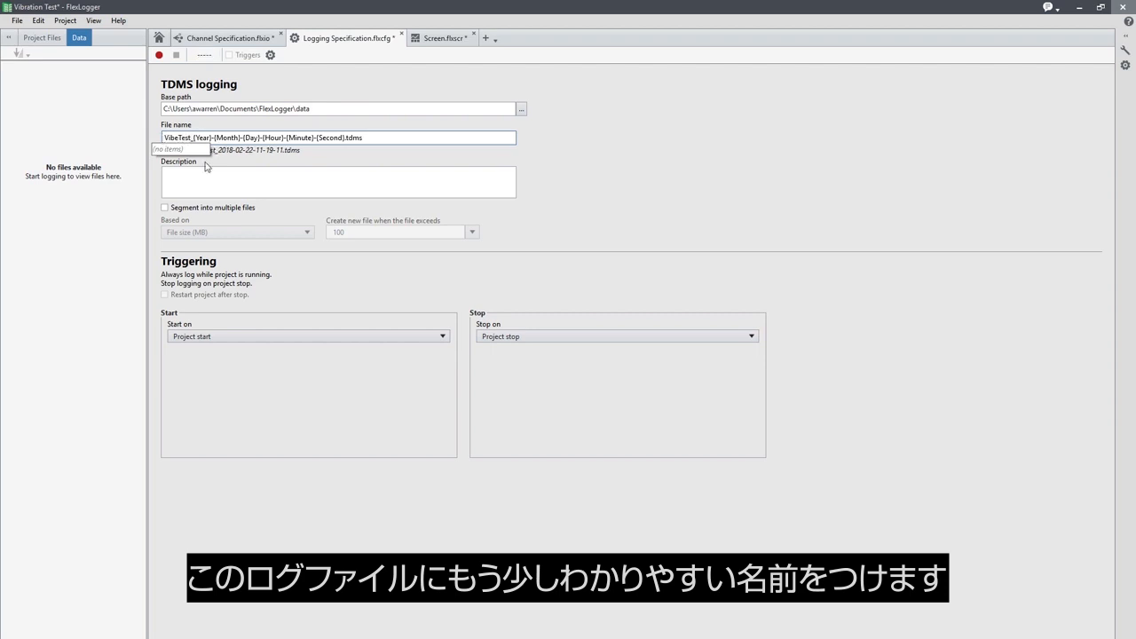
pyautogui.click(337, 181)
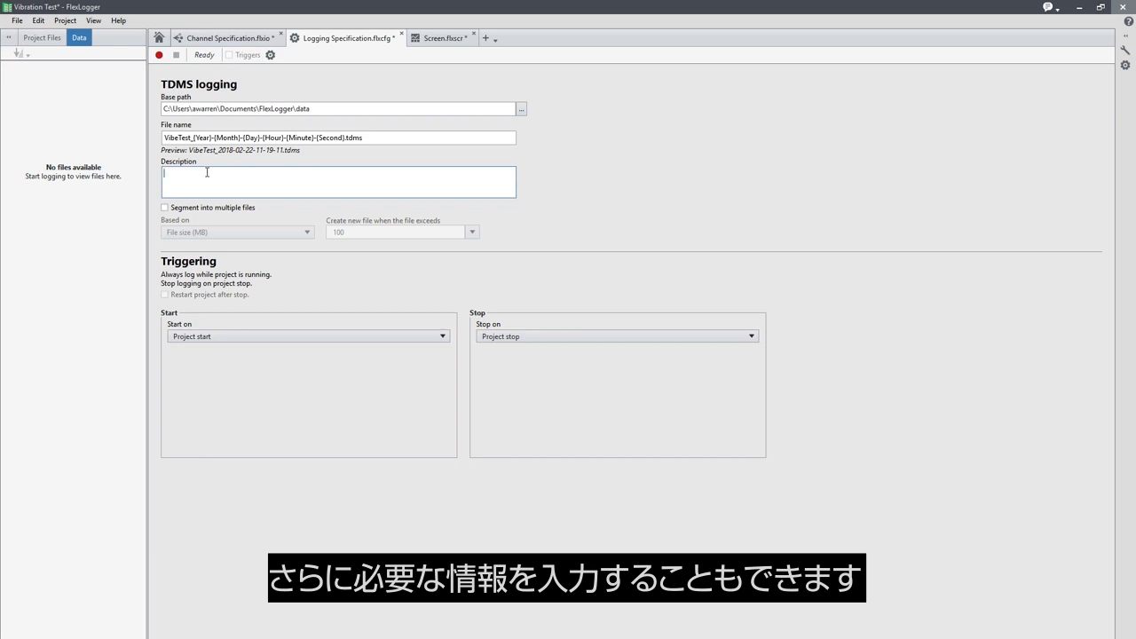
pyautogui.write('Operator: Anjelica Warren')
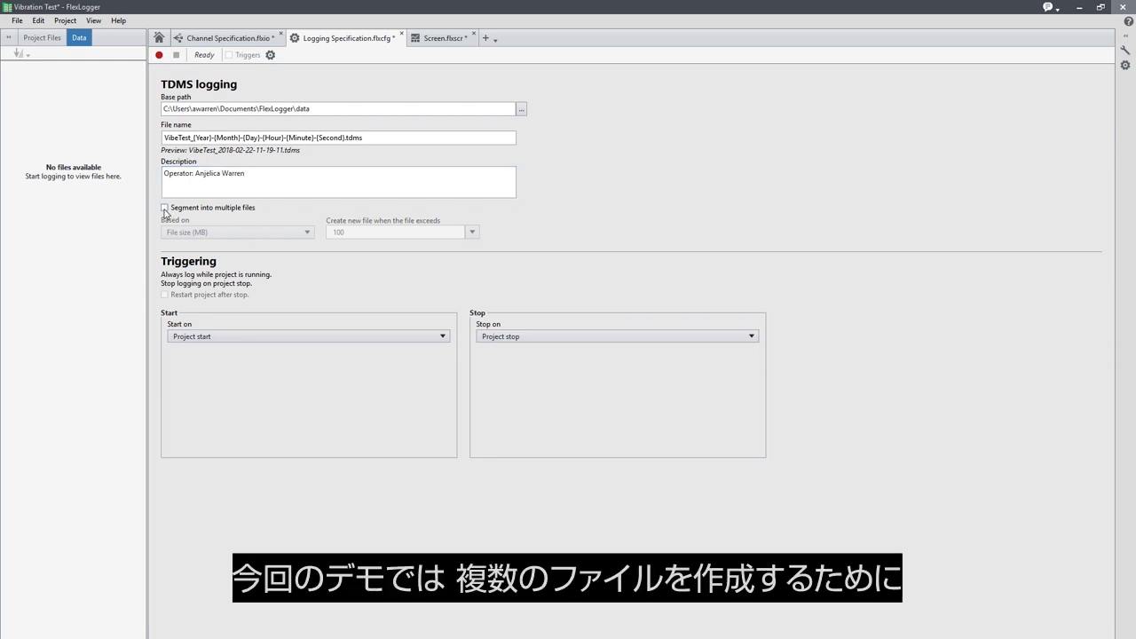
# - Segment the log into multiple files by time span, creating a new file every 60 seconds
pyautogui.click(164, 206)
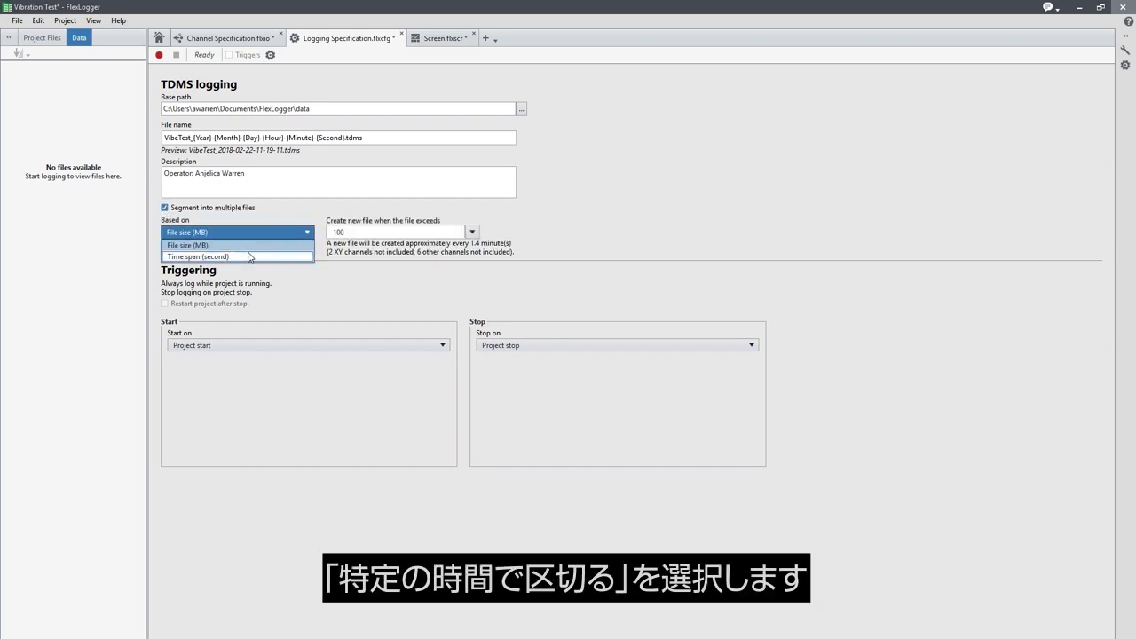
pyautogui.click(197, 256)
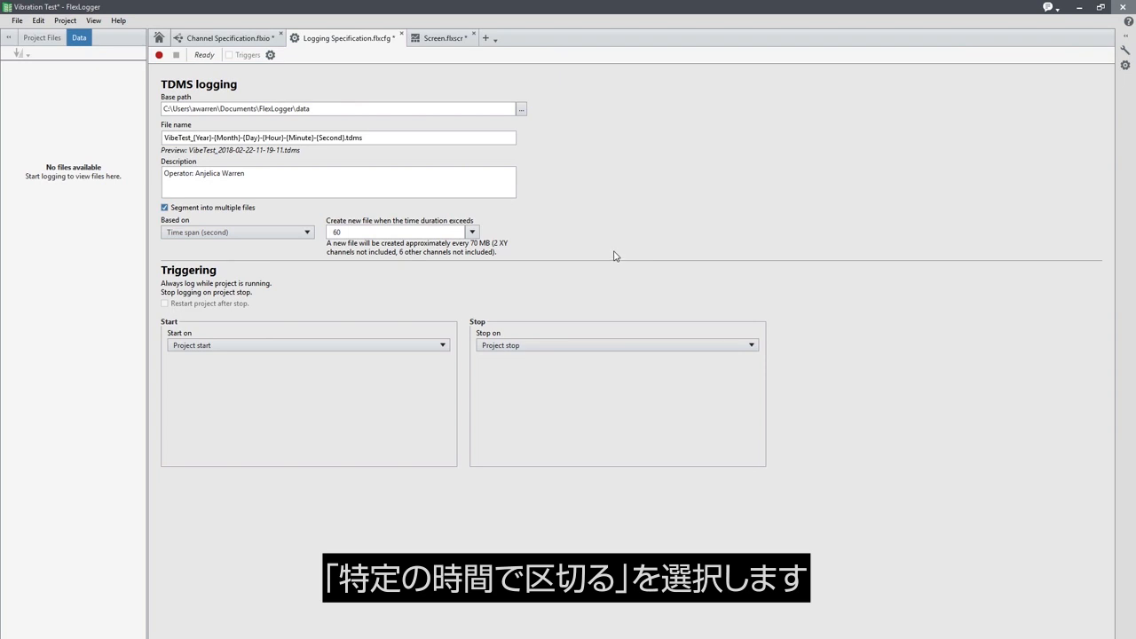
pyautogui.moveTo(584, 254)
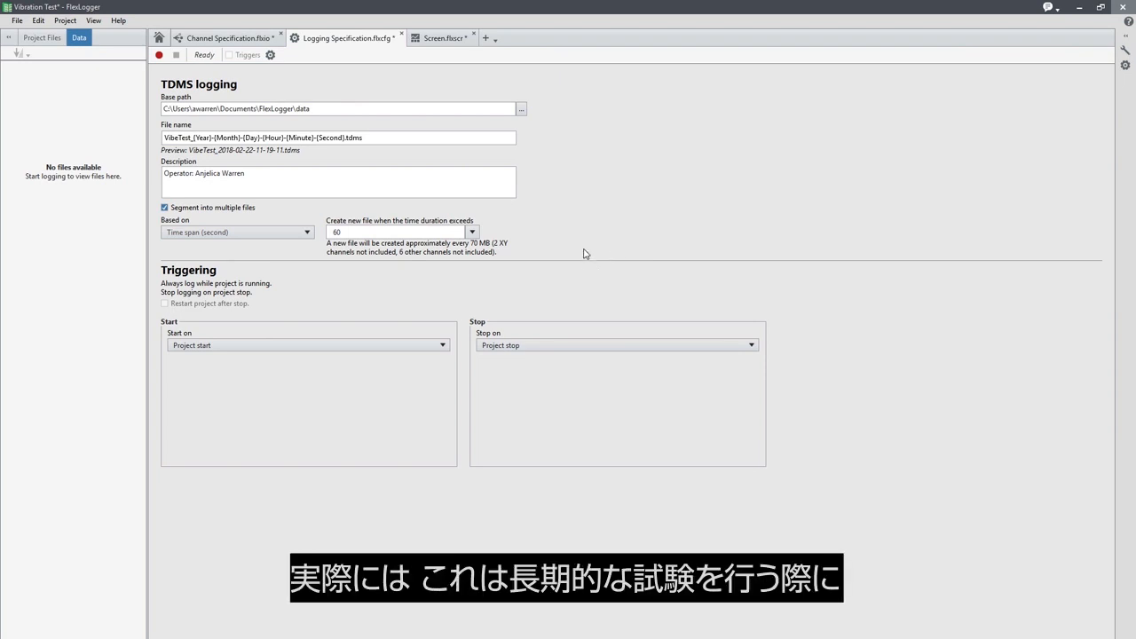
pyautogui.click(472, 231)
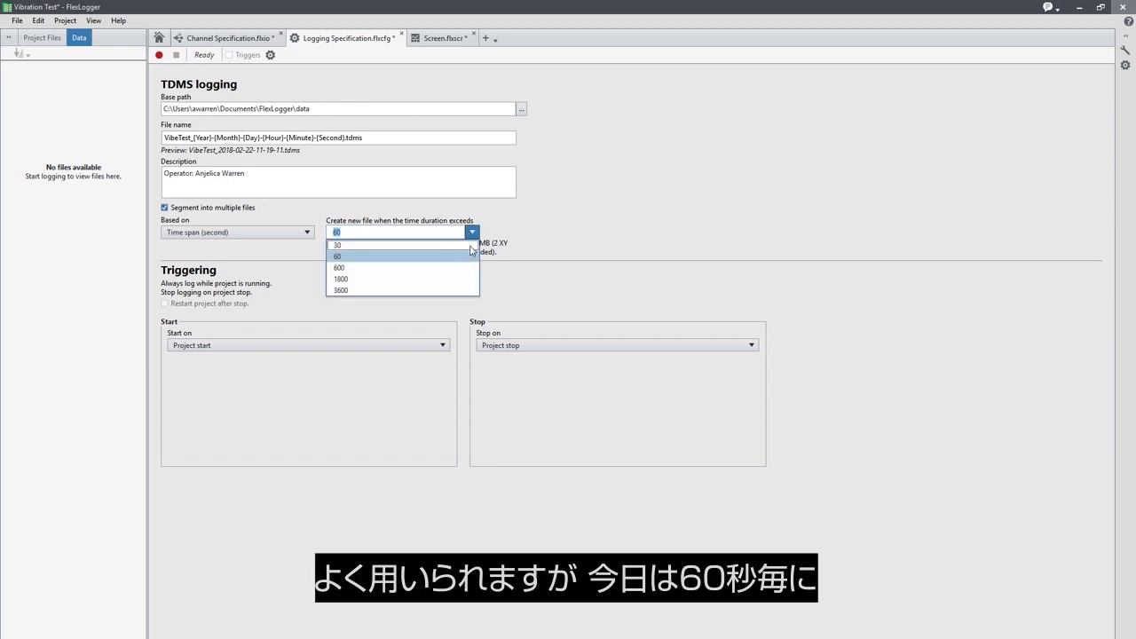
pyautogui.click(337, 256)
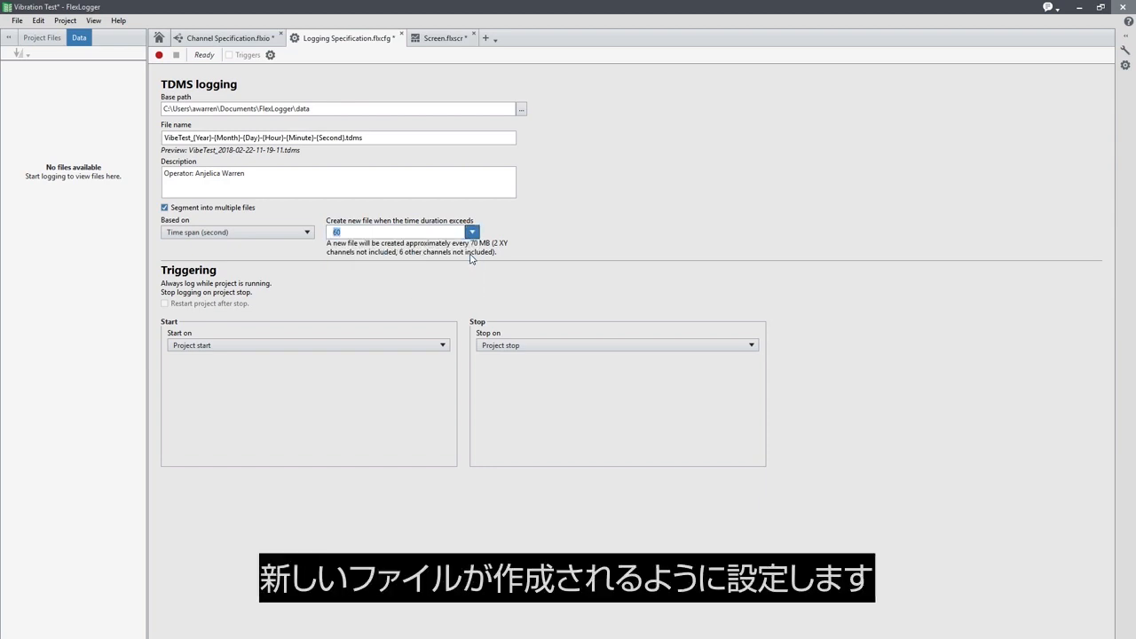
pyautogui.write('60')
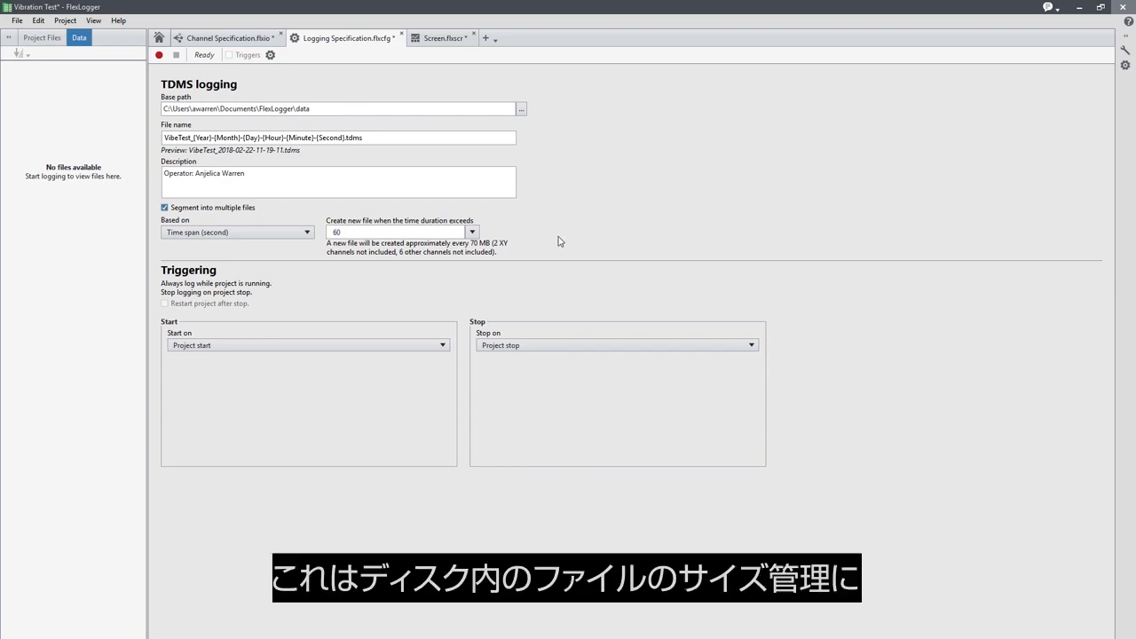
pyautogui.moveTo(554, 258)
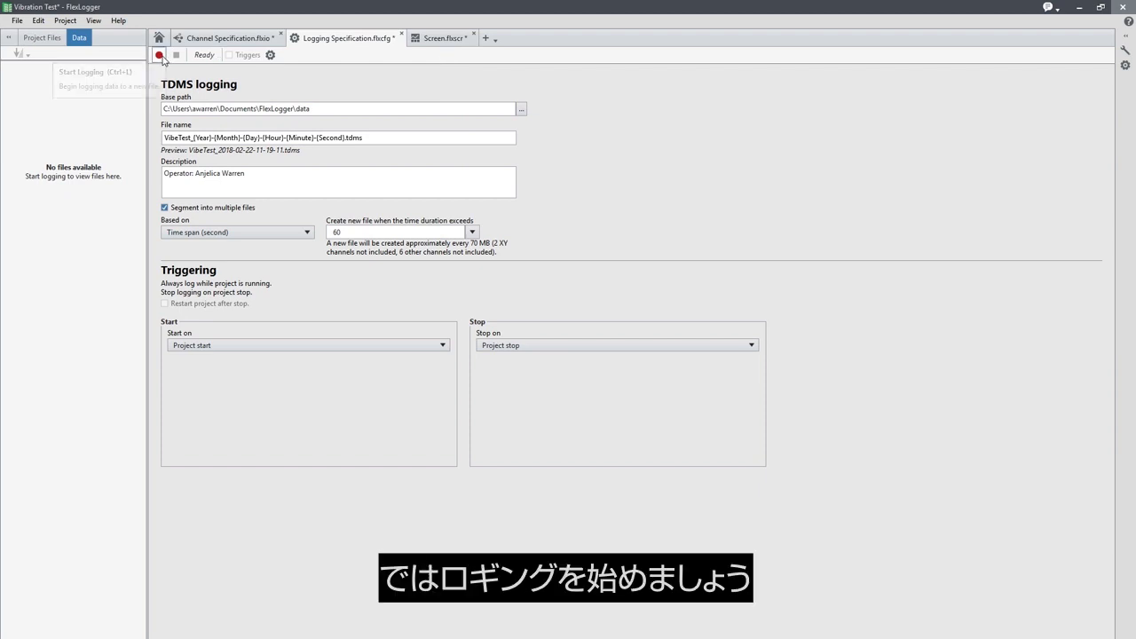
# - Start the test run and add a high speed graph to the visualization screen
pyautogui.click(159, 55)
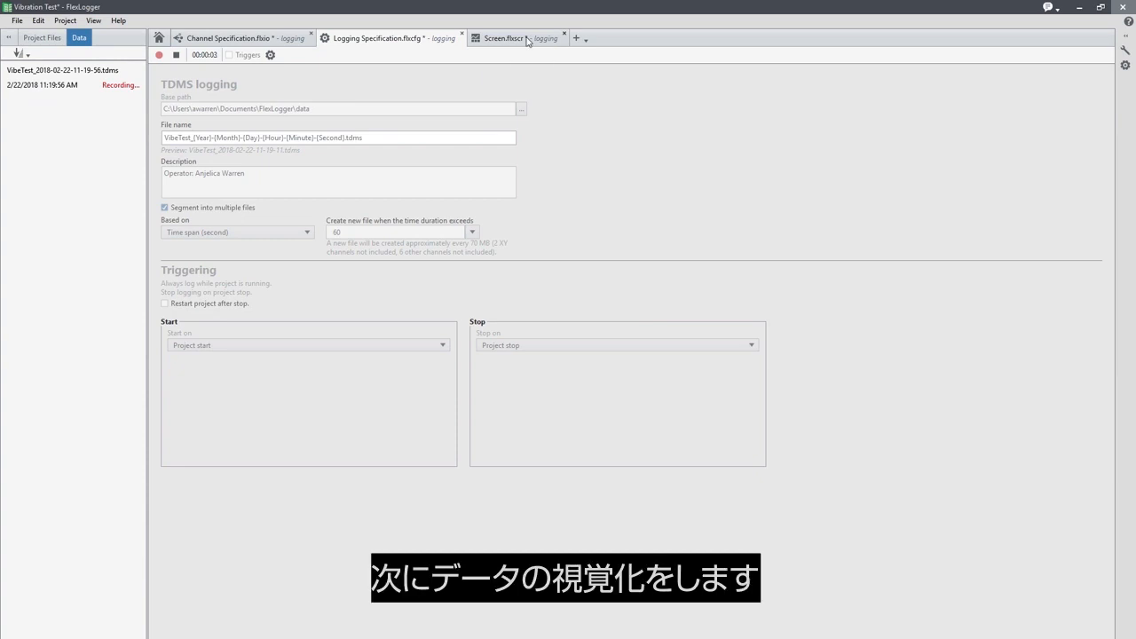
pyautogui.click(519, 38)
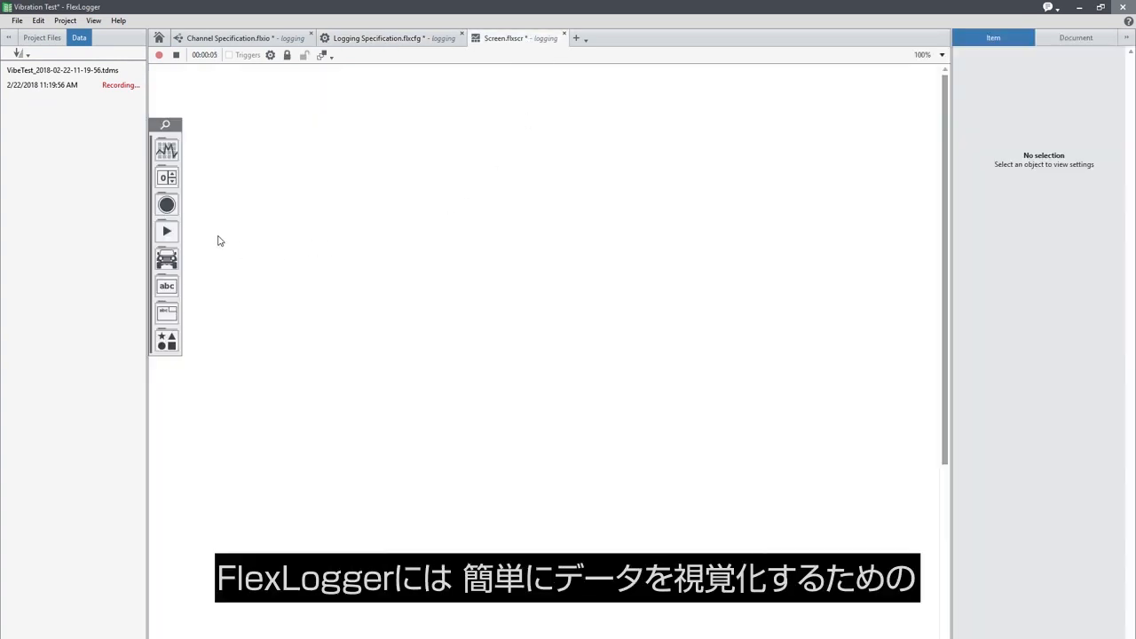
pyautogui.moveTo(194, 169)
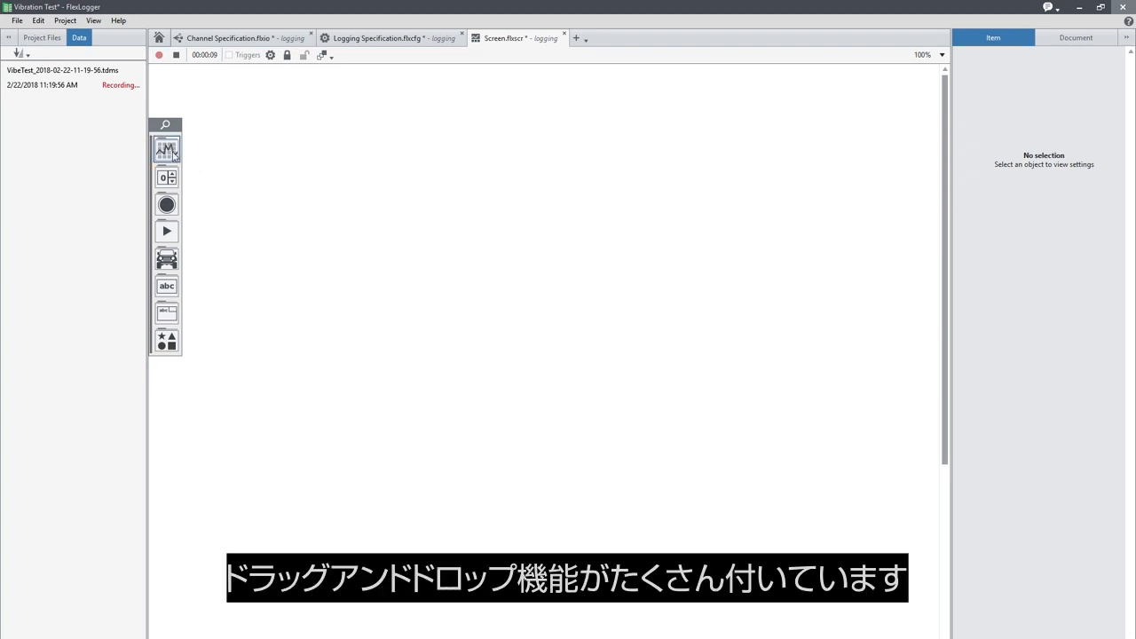
pyautogui.click(167, 149)
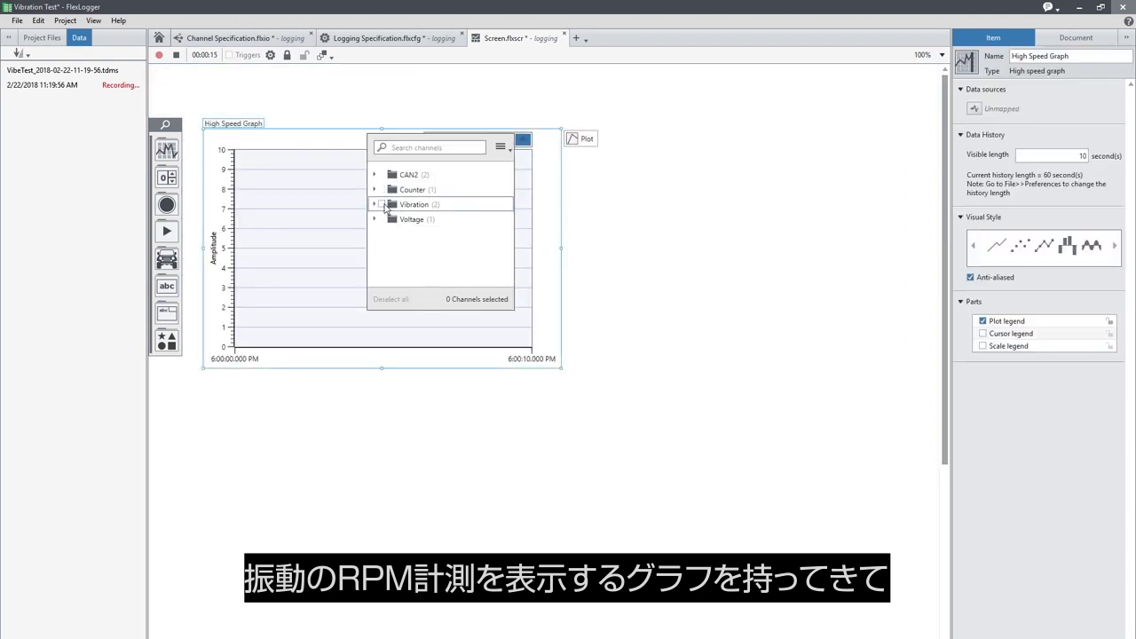
# - Map Accelerometer_Y and RPM to the graph, each on its own axis
pyautogui.click(390, 234)
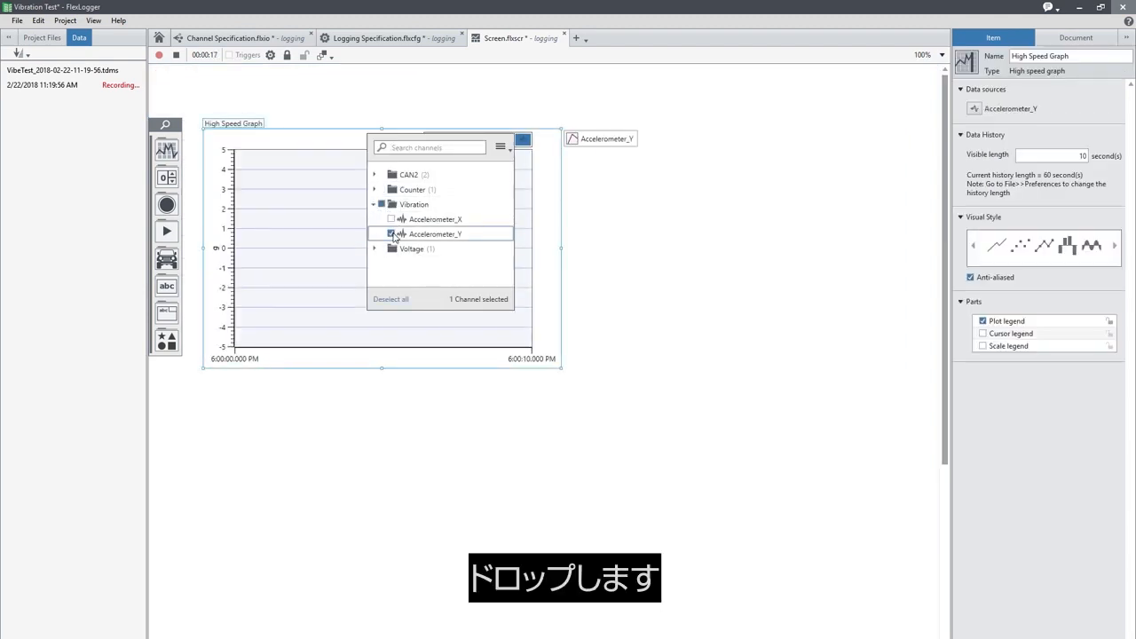
pyautogui.click(373, 188)
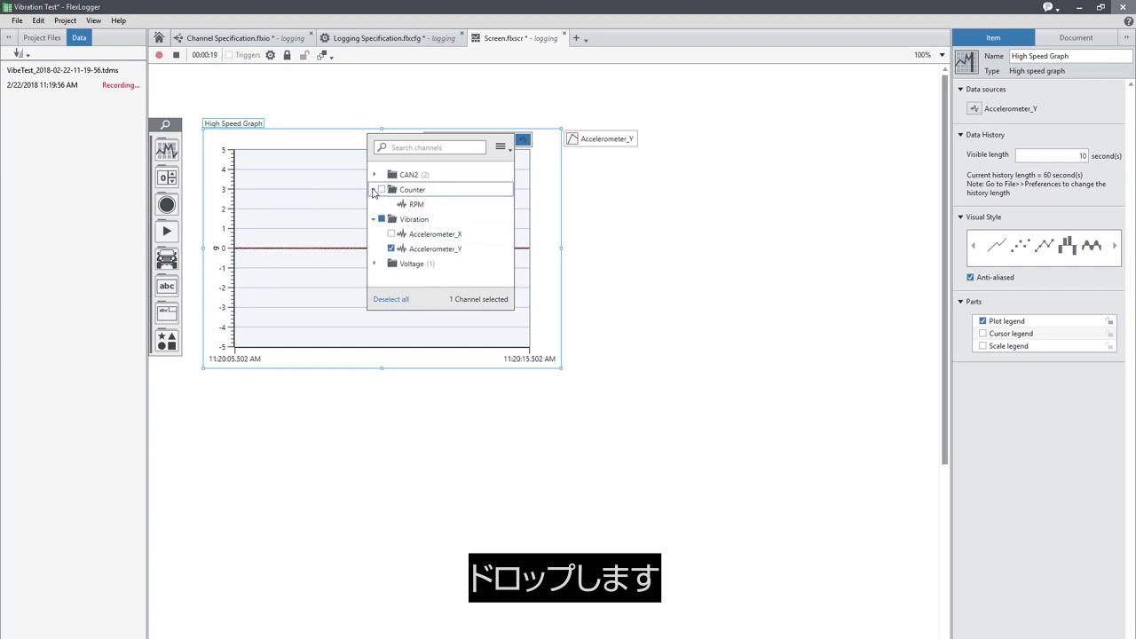
pyautogui.click(390, 204)
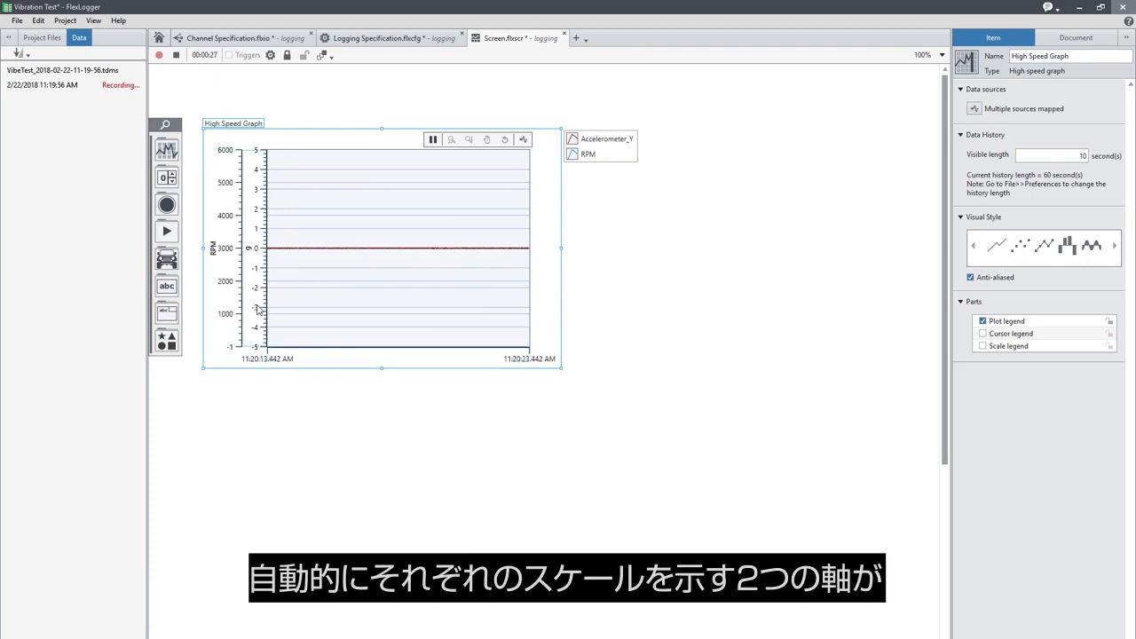
pyautogui.click(284, 515)
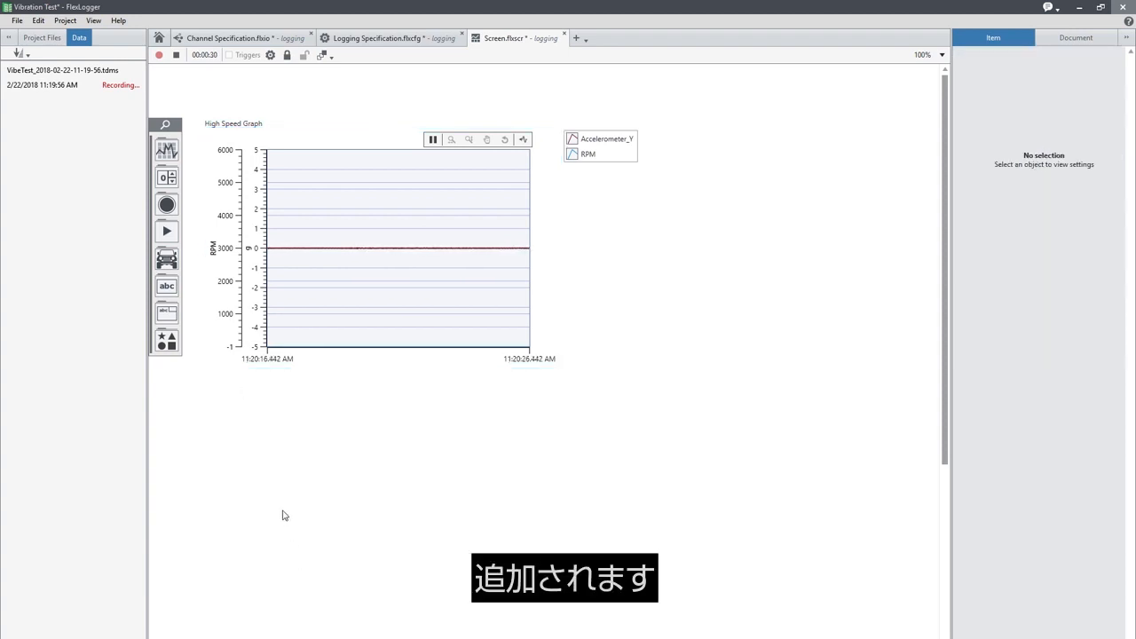
# - Add a second high speed graph plotting the CAN2 Sine and Square signals
pyautogui.click(167, 149)
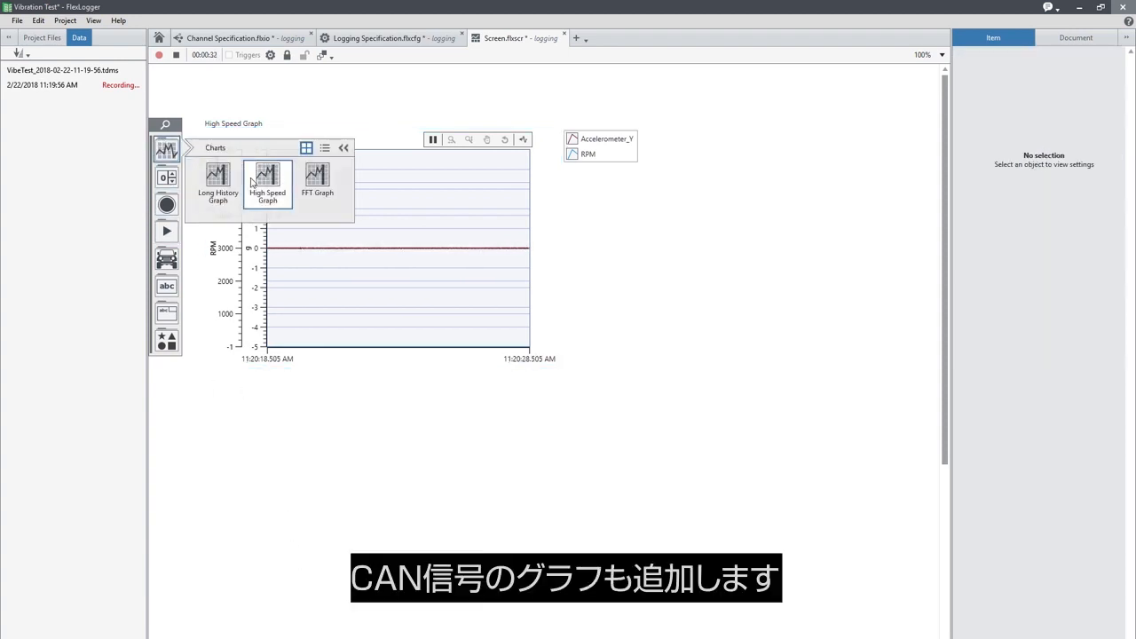
pyautogui.click(266, 181)
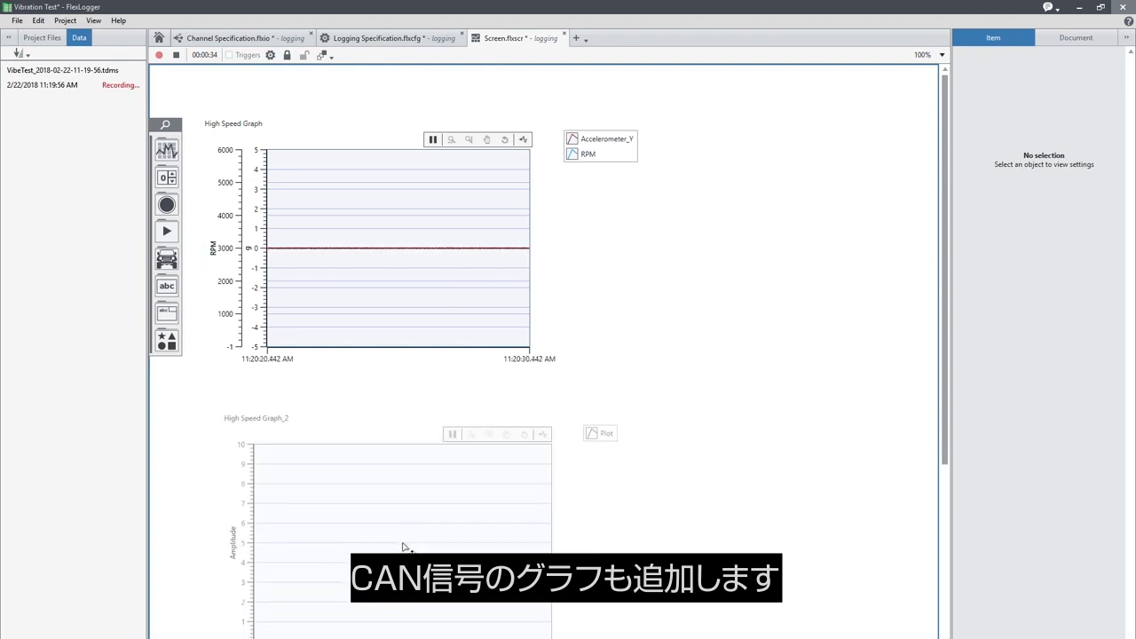
pyautogui.click(263, 410)
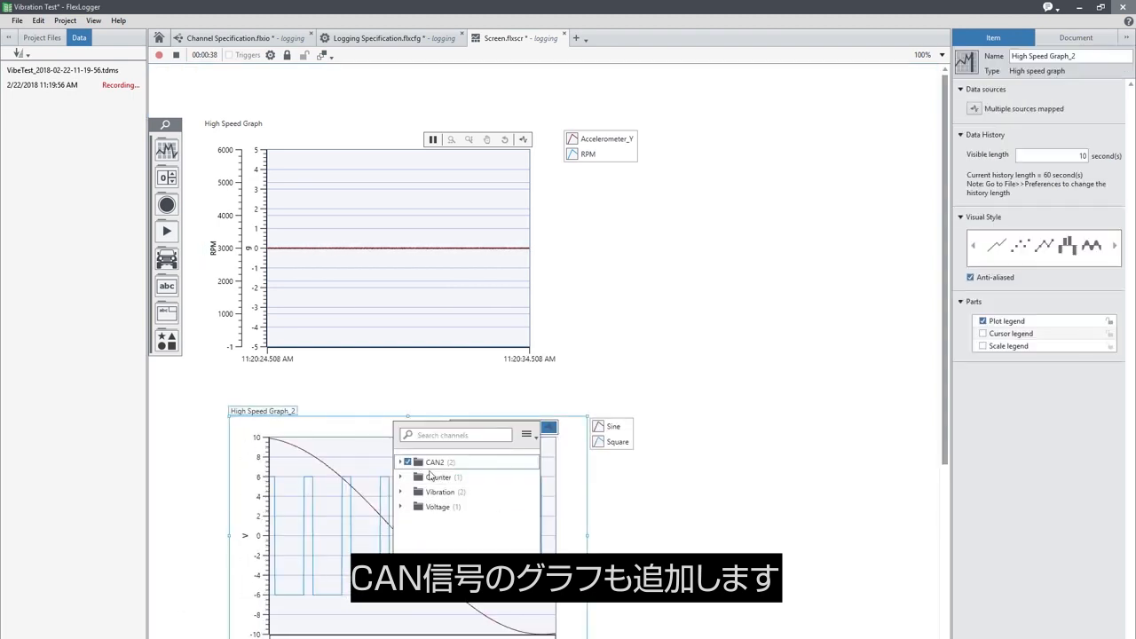
pyautogui.click(742, 209)
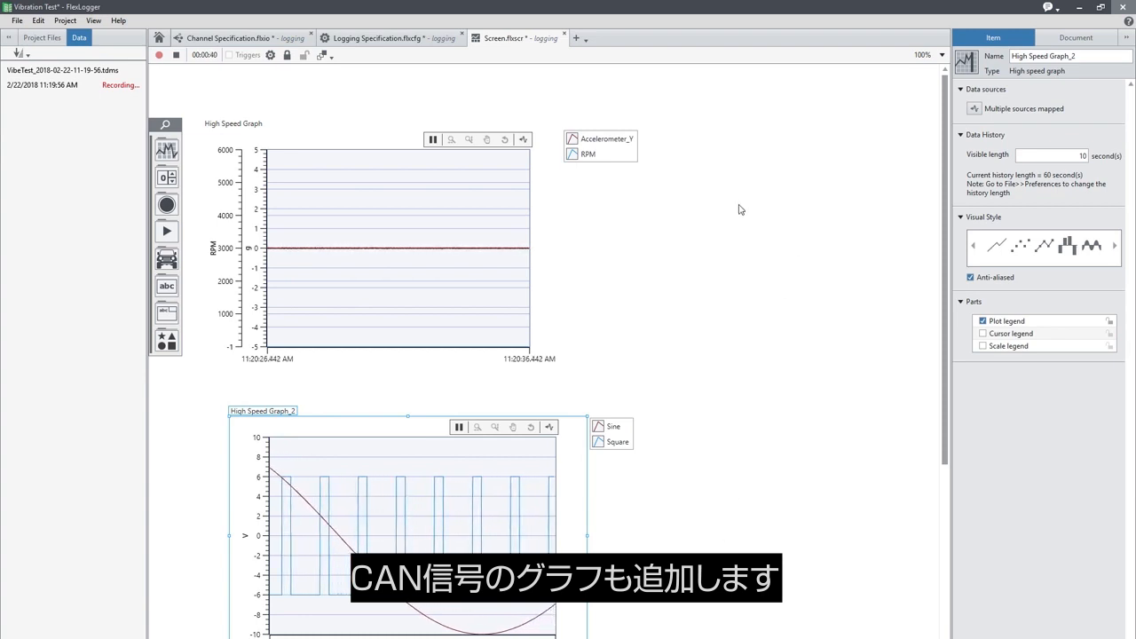
# - Add a gauge mapped to the Light Sensor channel and enlarge it
pyautogui.click(167, 175)
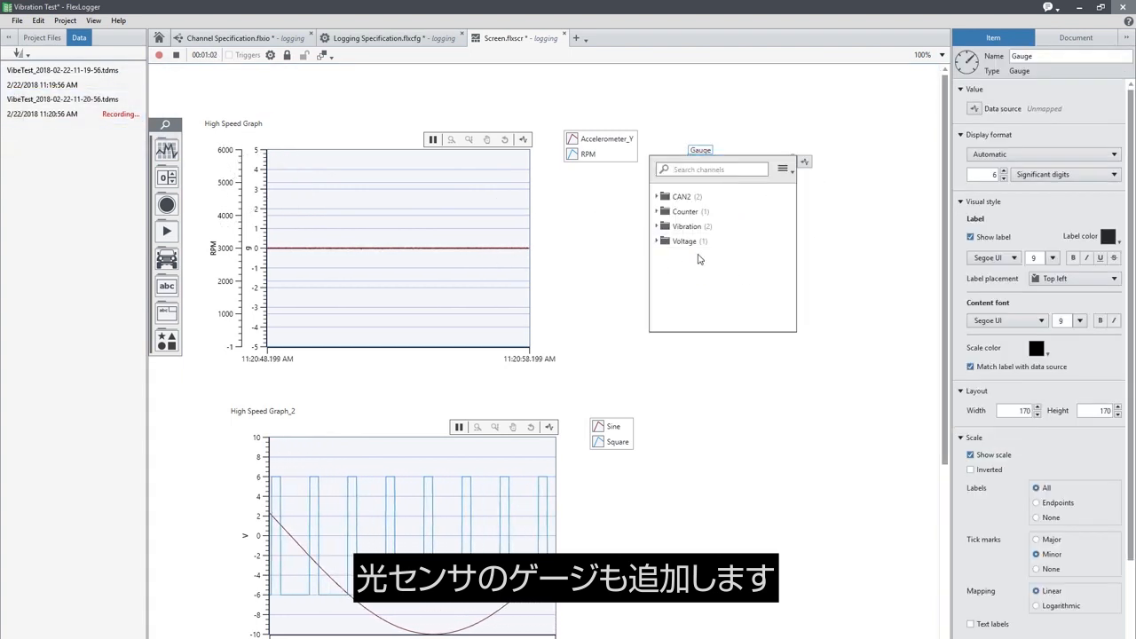
pyautogui.click(657, 241)
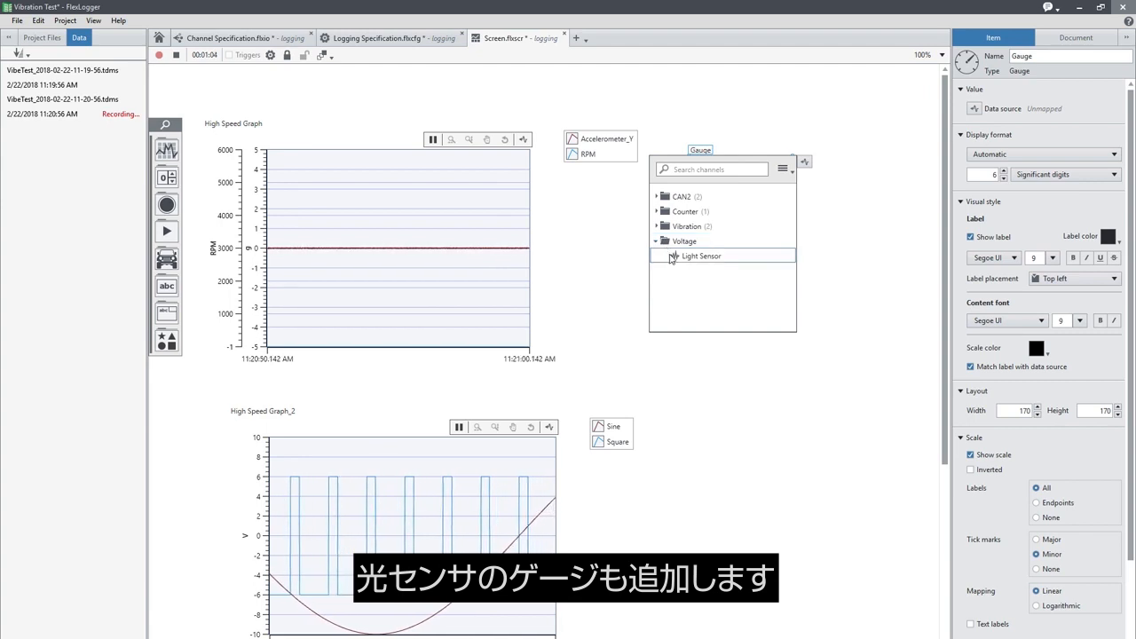
pyautogui.click(701, 255)
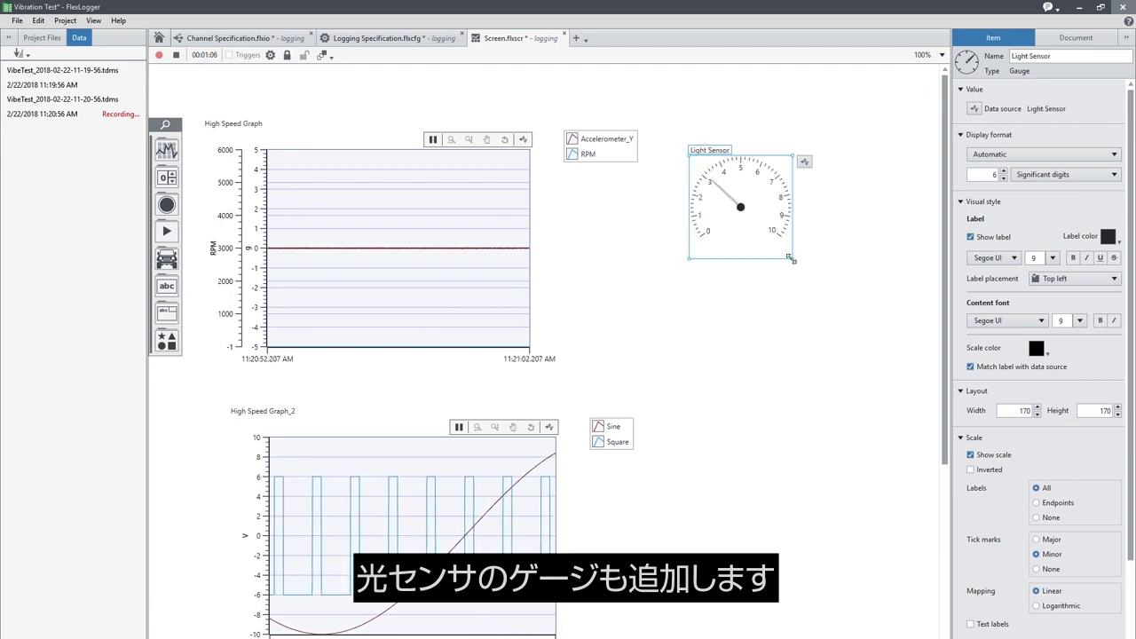
pyautogui.moveTo(791, 260); pyautogui.dragTo(868, 329)
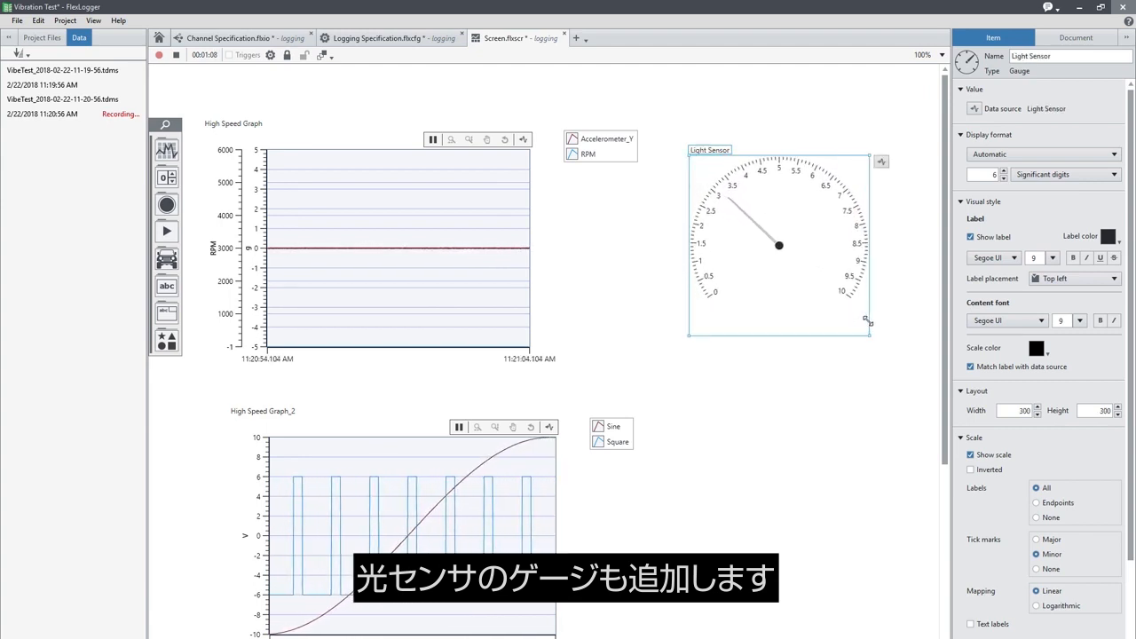
pyautogui.click(771, 399)
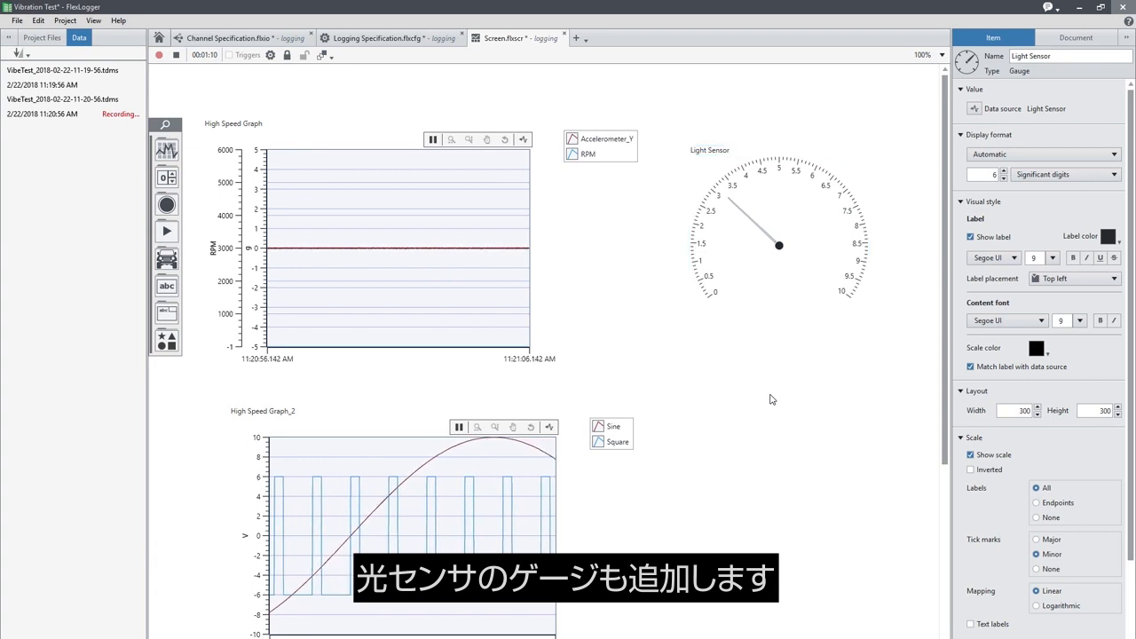
# - Place a round LED from the boolean indicators beside the second graph
pyautogui.click(167, 204)
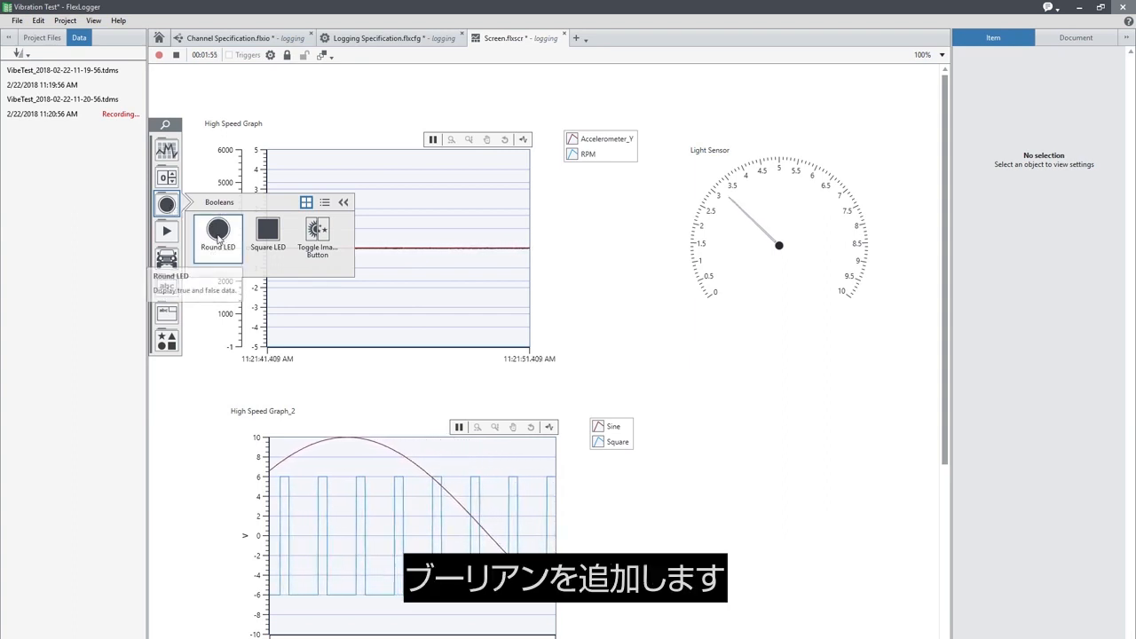
pyautogui.moveTo(217, 231); pyautogui.dragTo(731, 440)
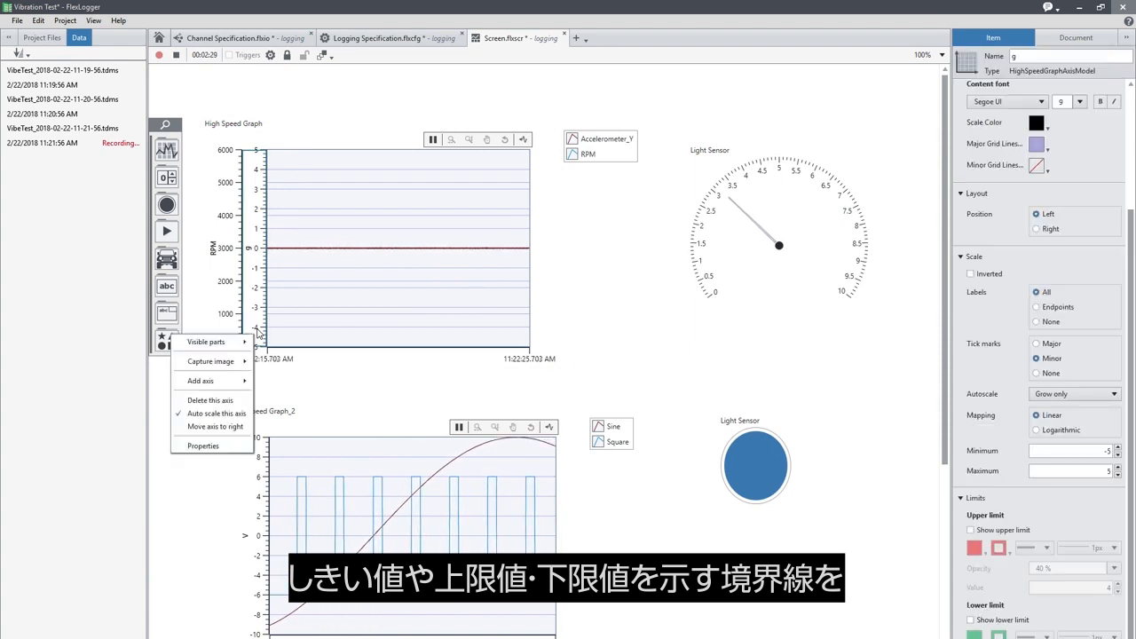
# - Enable upper and lower limit bands on the first graph and hold its data to inspect spikes
pyautogui.click(969, 529)
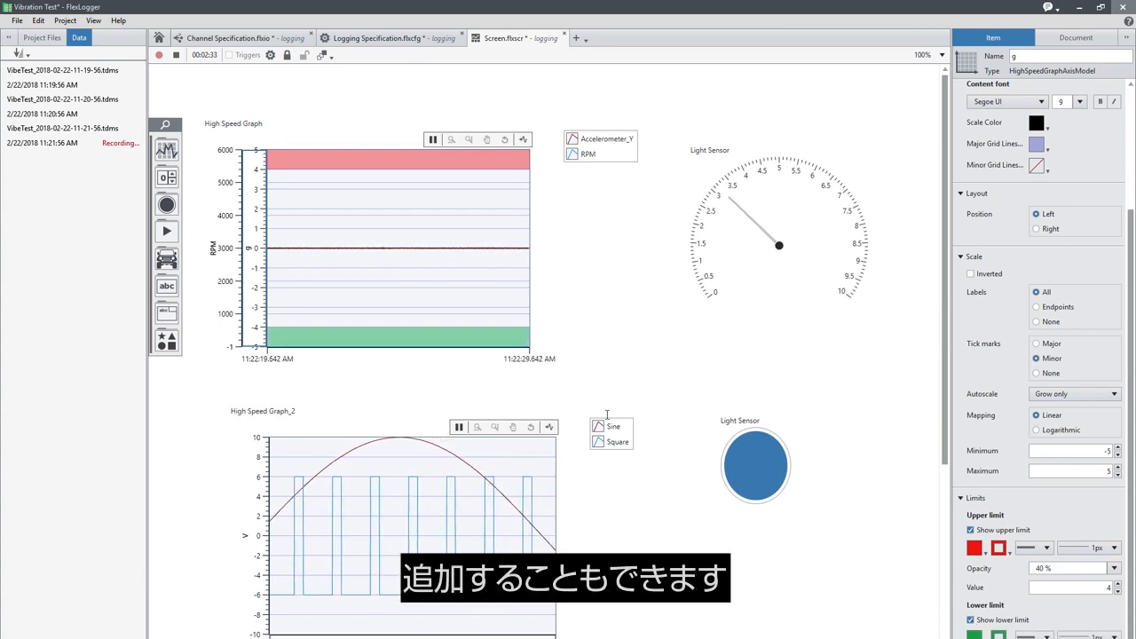
pyautogui.moveTo(650, 401)
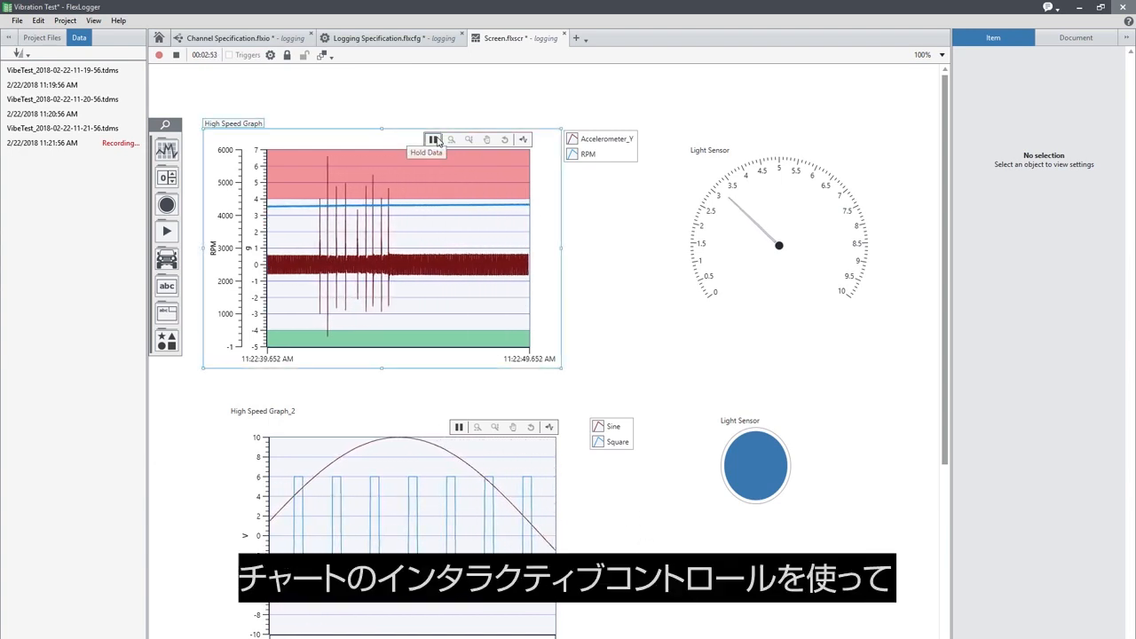
pyautogui.click(433, 138)
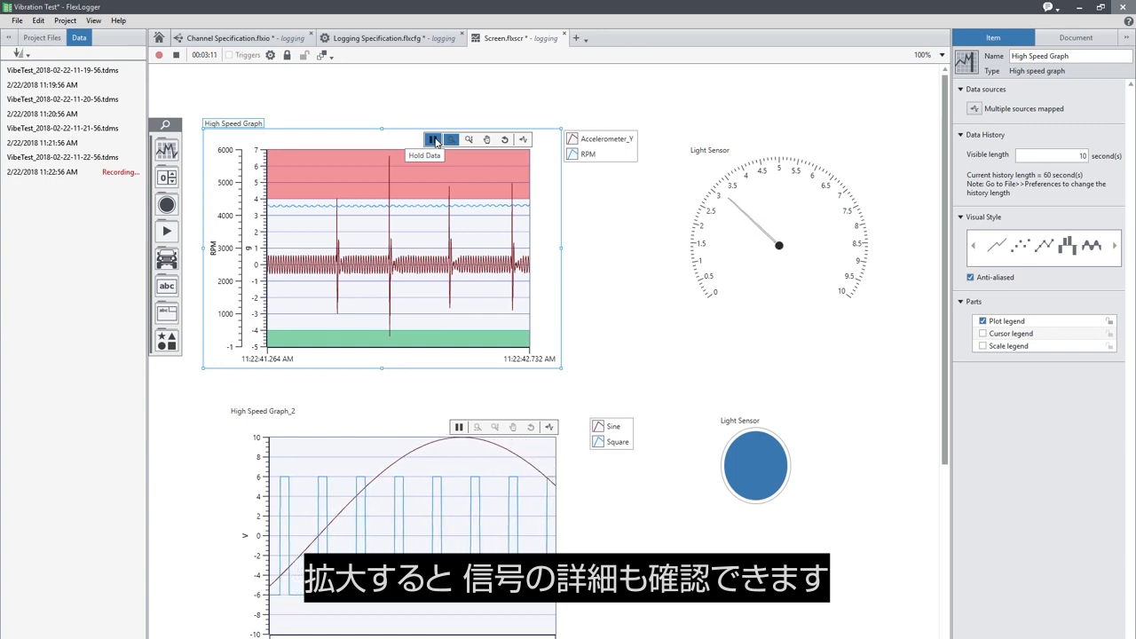
pyautogui.click(434, 138)
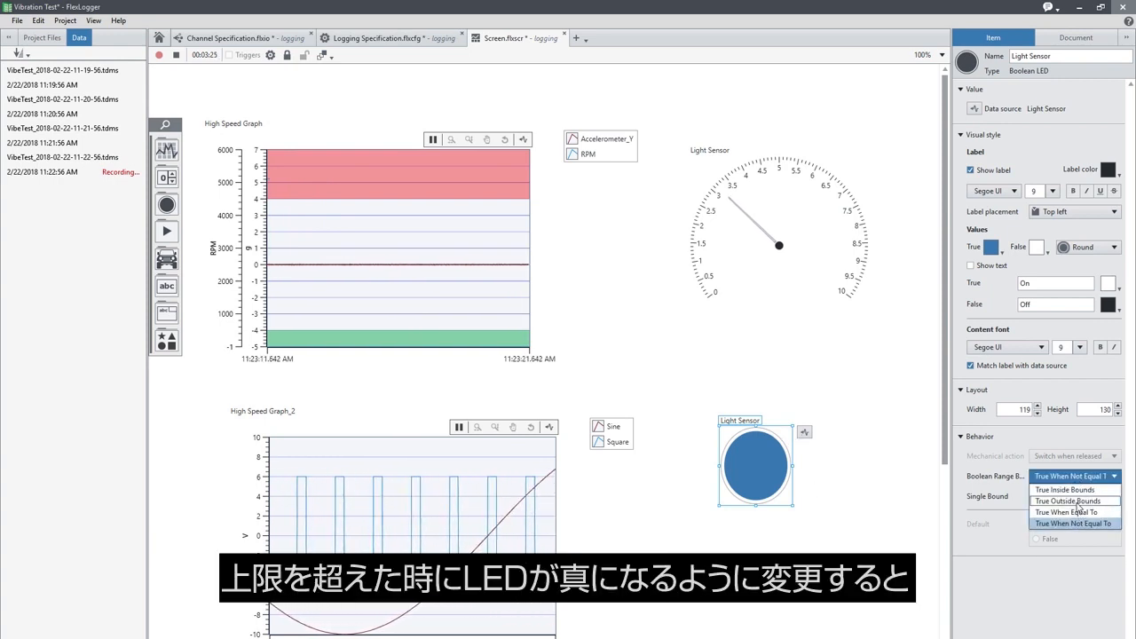
# - Set the LED Boolean Range to True When Above Upper Limit, then stop the test
pyautogui.click(1065, 501)
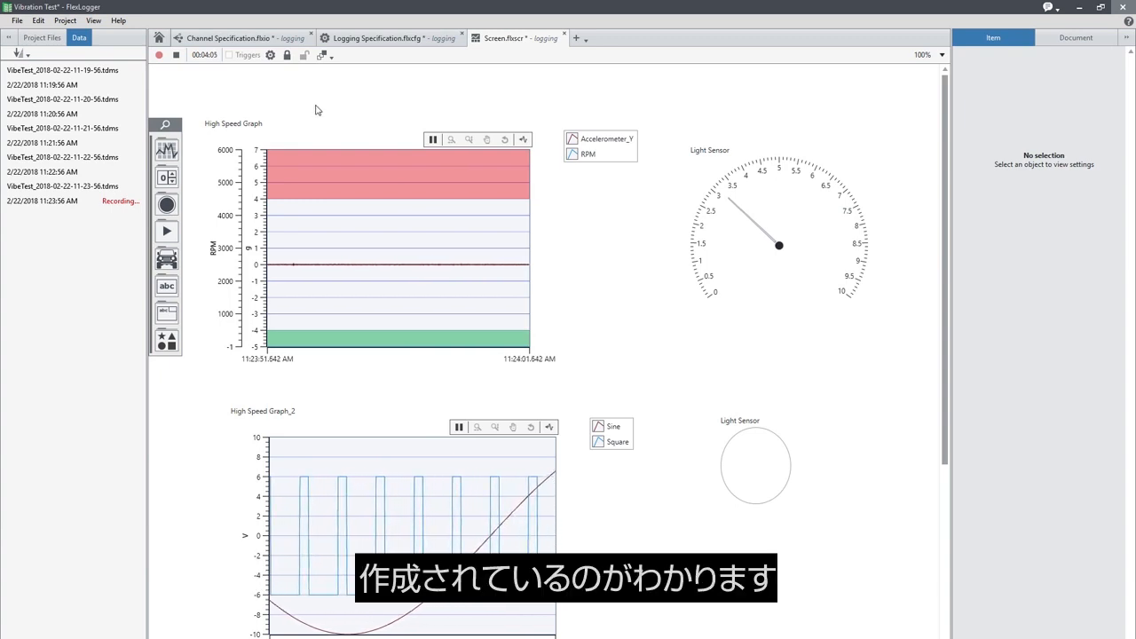
pyautogui.click(176, 55)
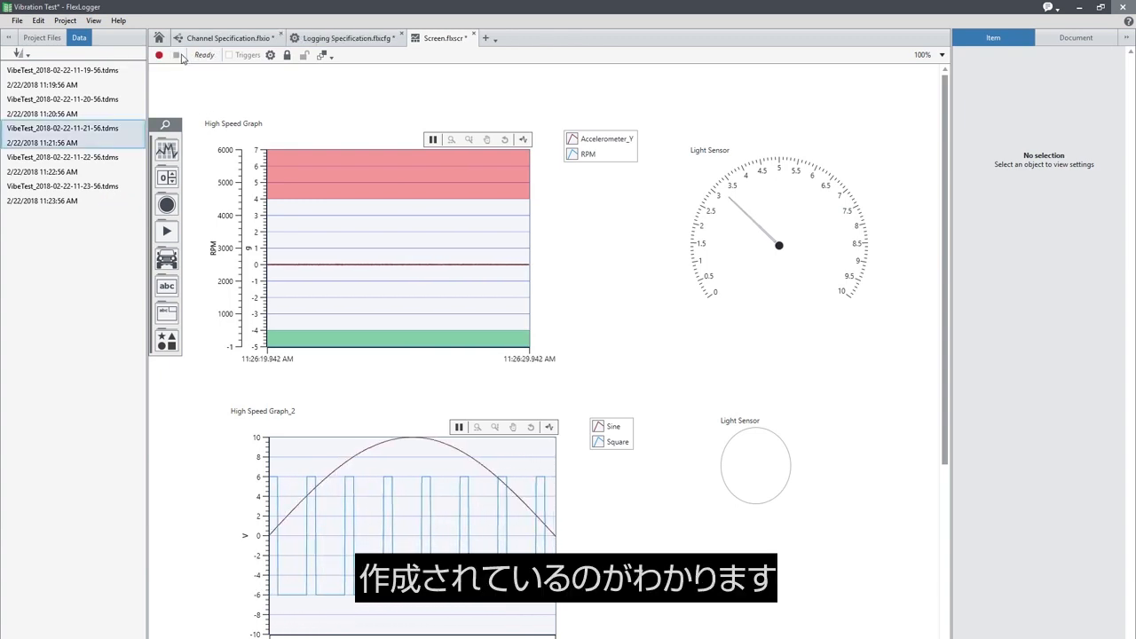
pyautogui.moveTo(178, 55)
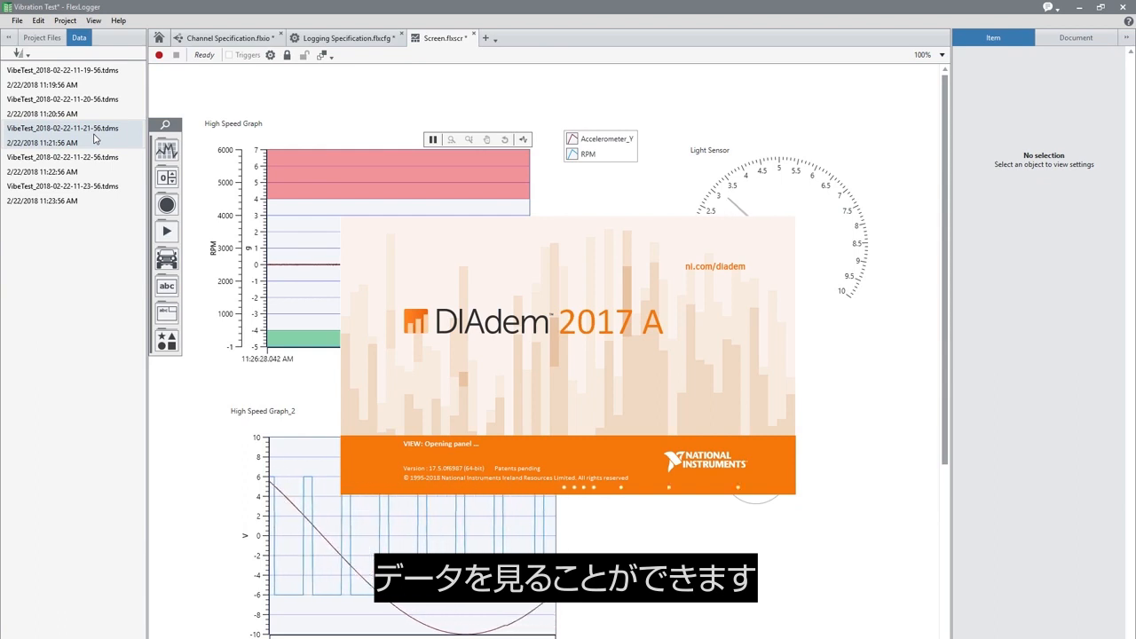
# - Load the VibeTest log and plot the Accelerometer_Y channel with its properties shown
pyautogui.doubleClick(62, 128)
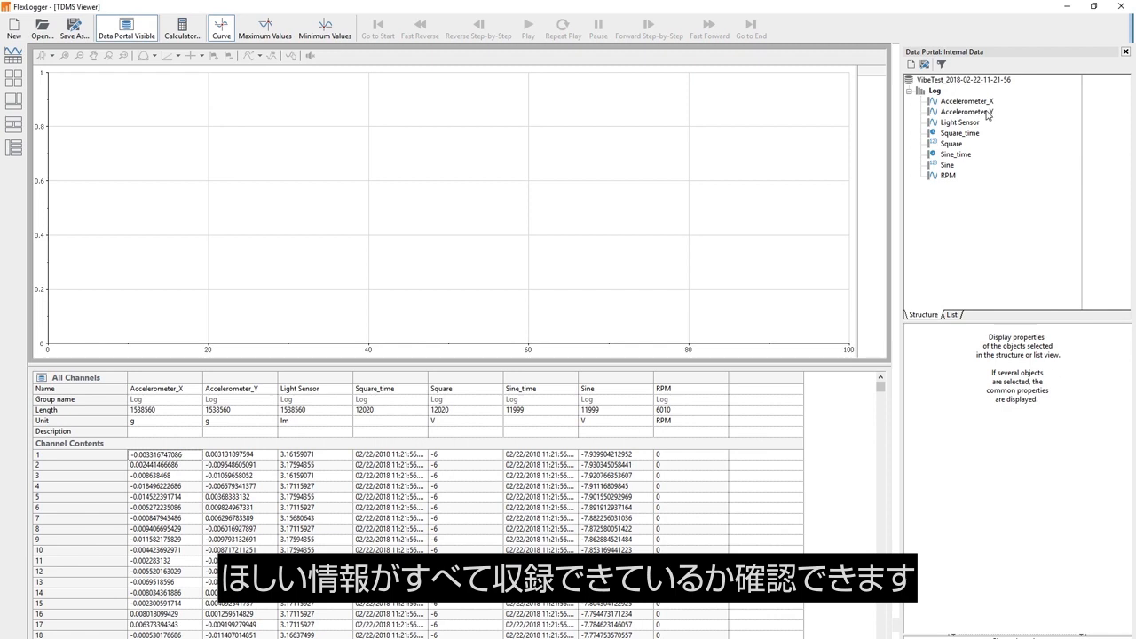
pyautogui.click(965, 110)
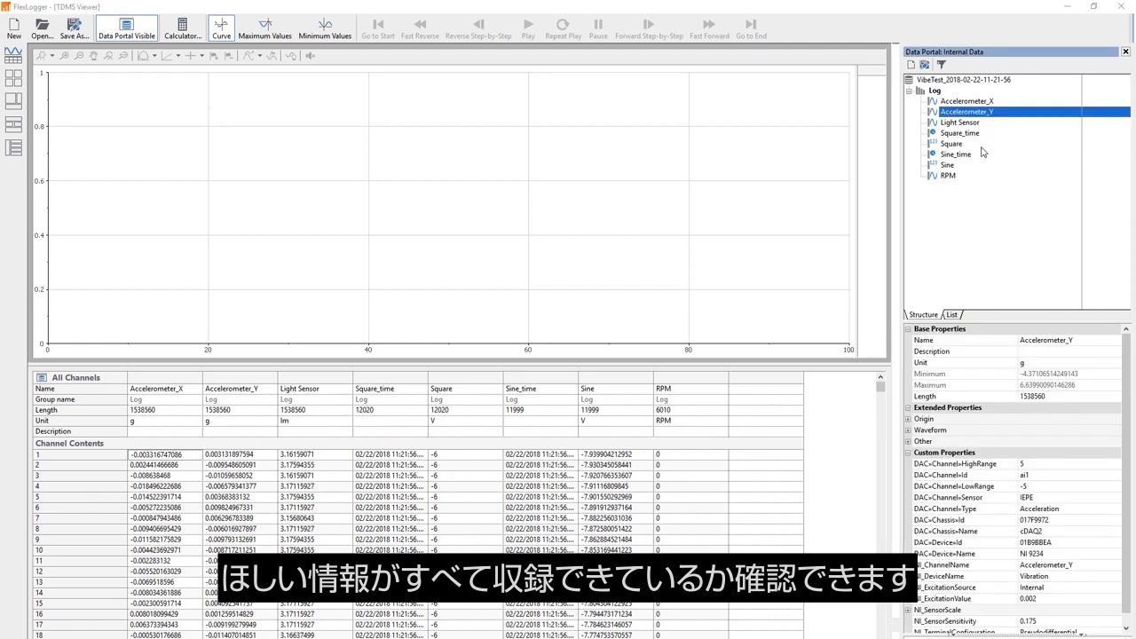
pyautogui.click(948, 176)
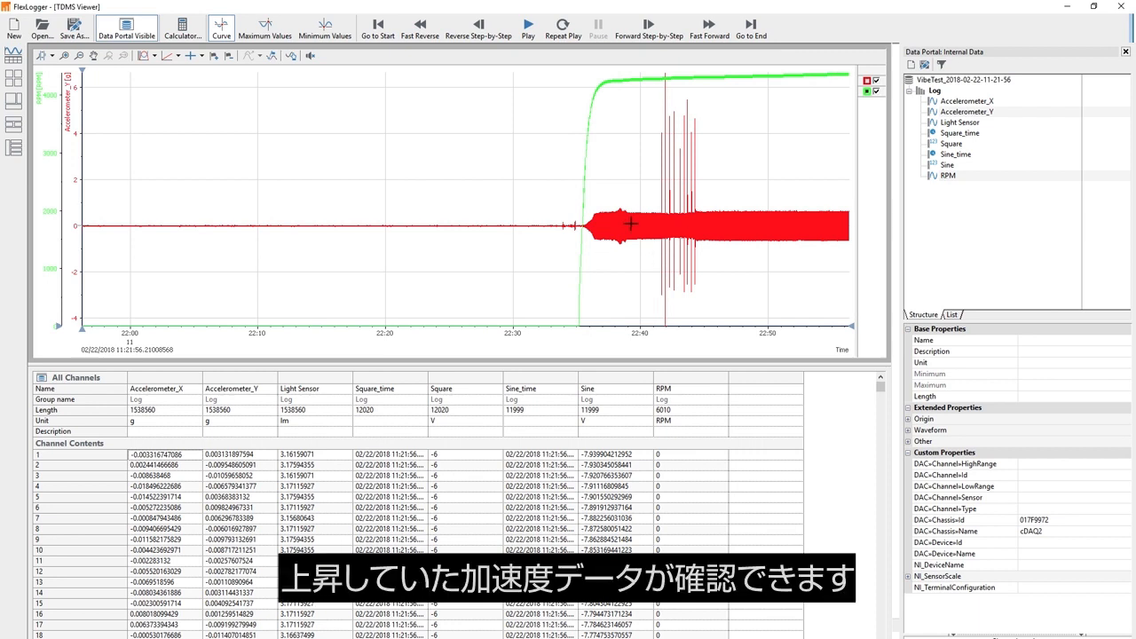
pyautogui.moveTo(776, 224)
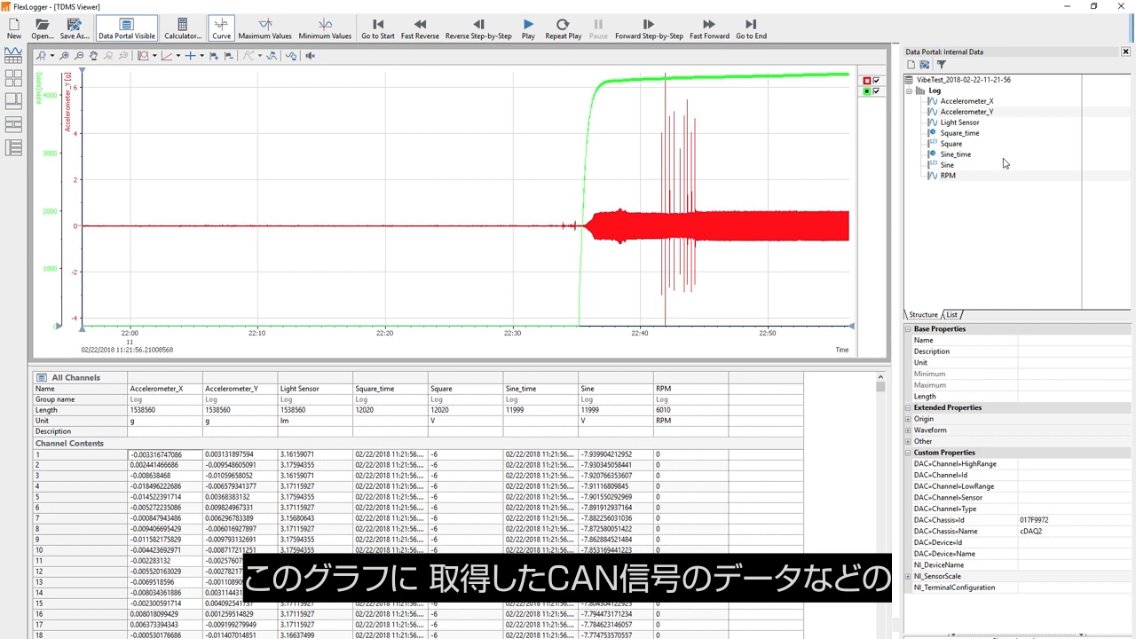
pyautogui.moveTo(976, 149)
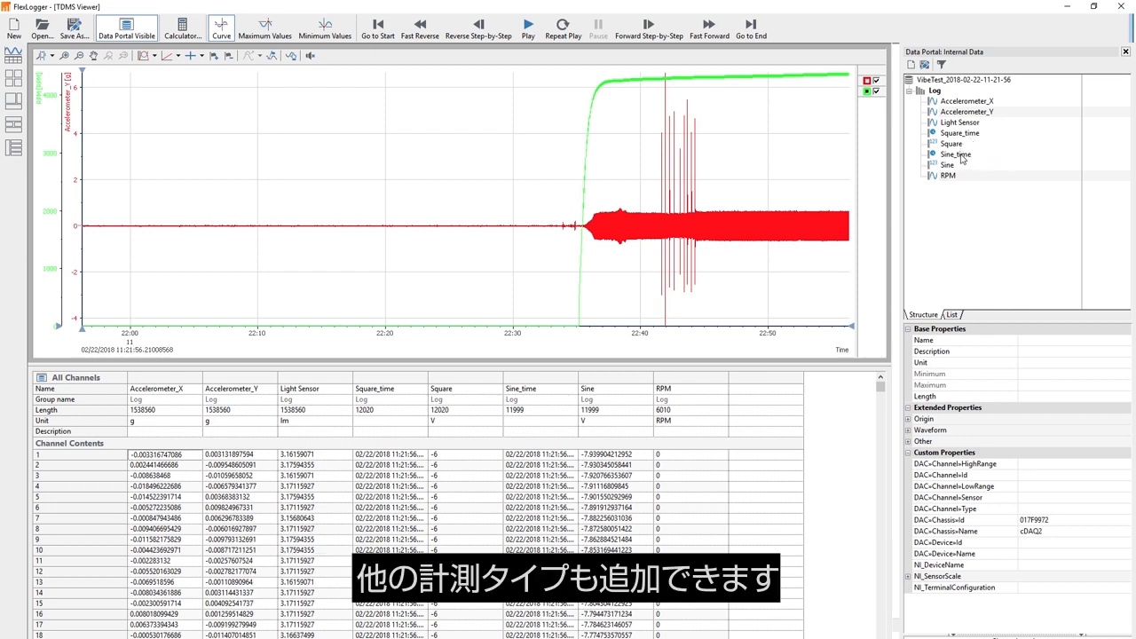
# - Add the Square_time signal to the plot with its channel properties listed
pyautogui.click(958, 131)
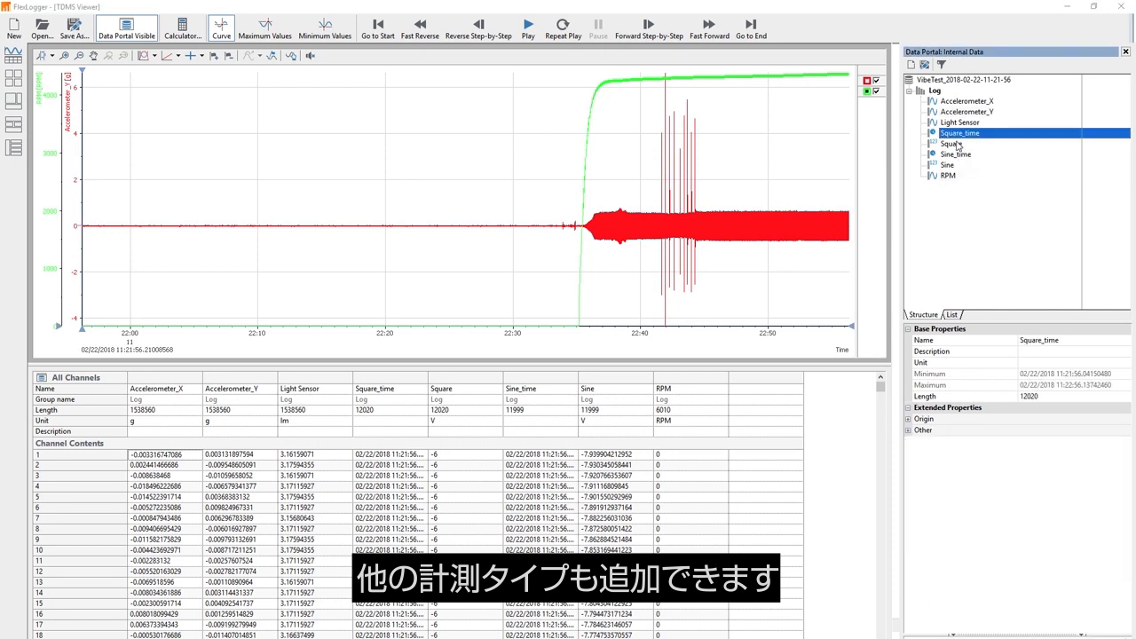
pyautogui.click(948, 144)
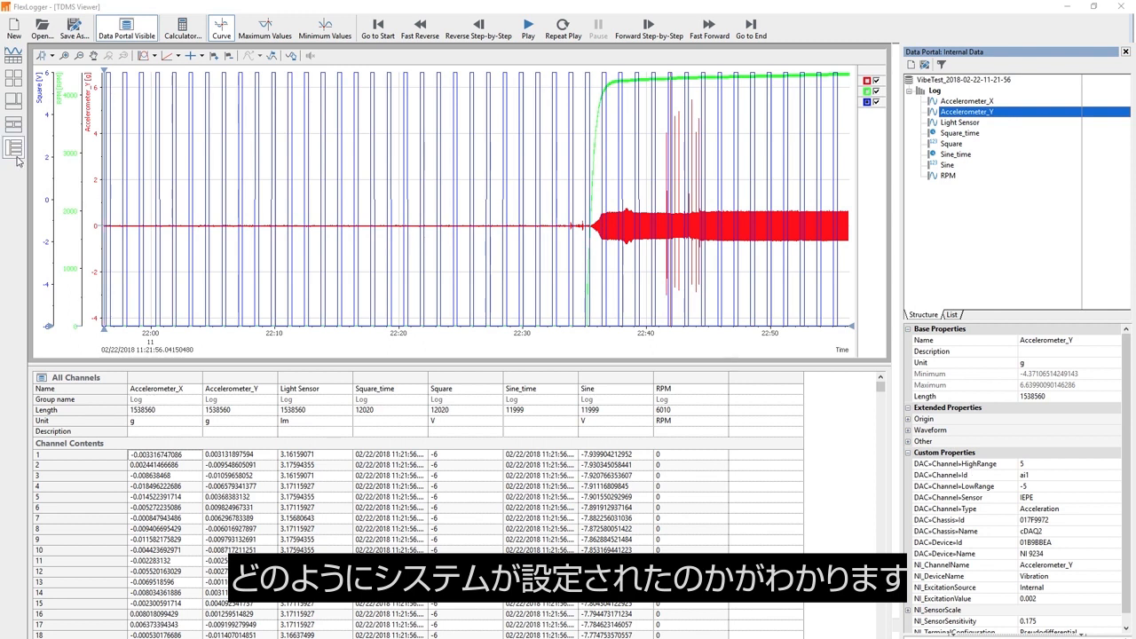
# - Export the loaded measurement data via Save As in Excel format
pyautogui.click(42, 27)
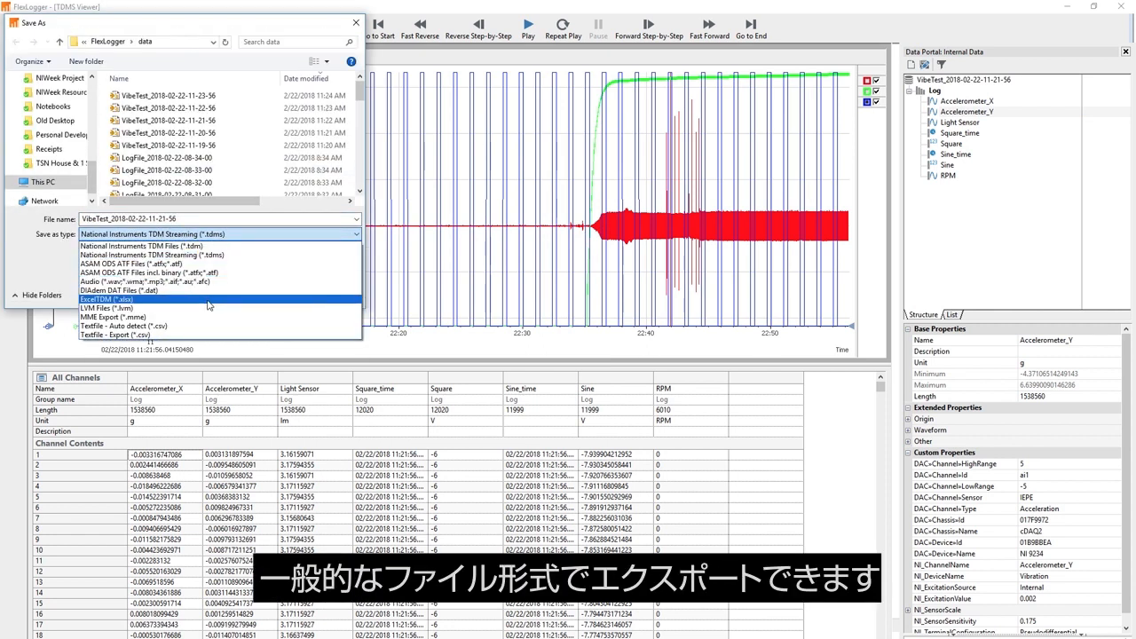
pyautogui.click(106, 298)
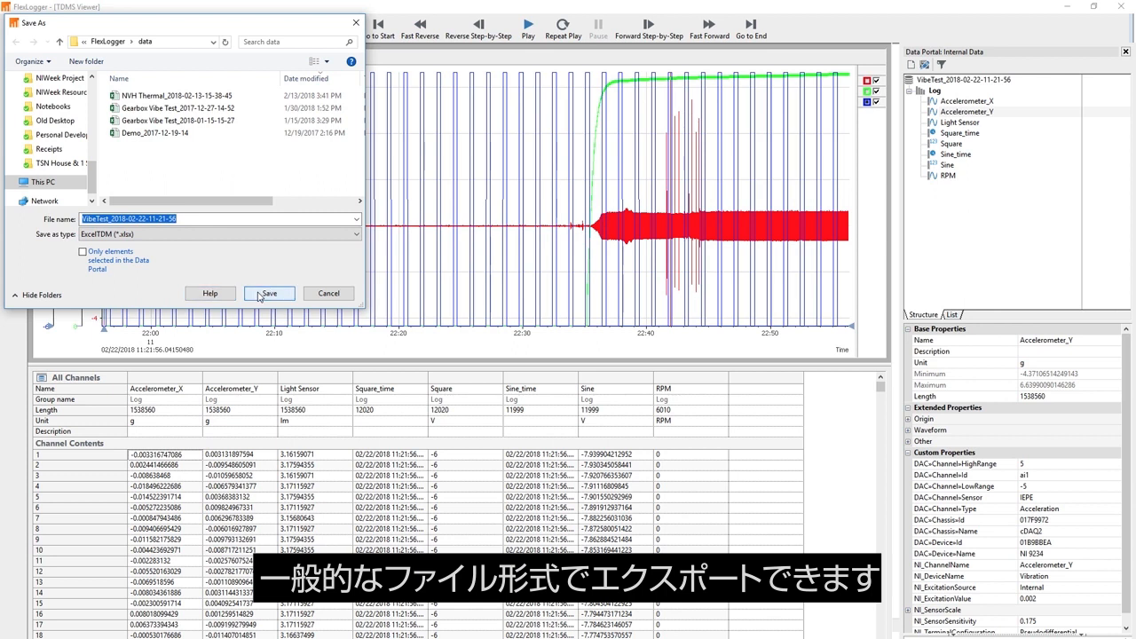
pyautogui.click(269, 293)
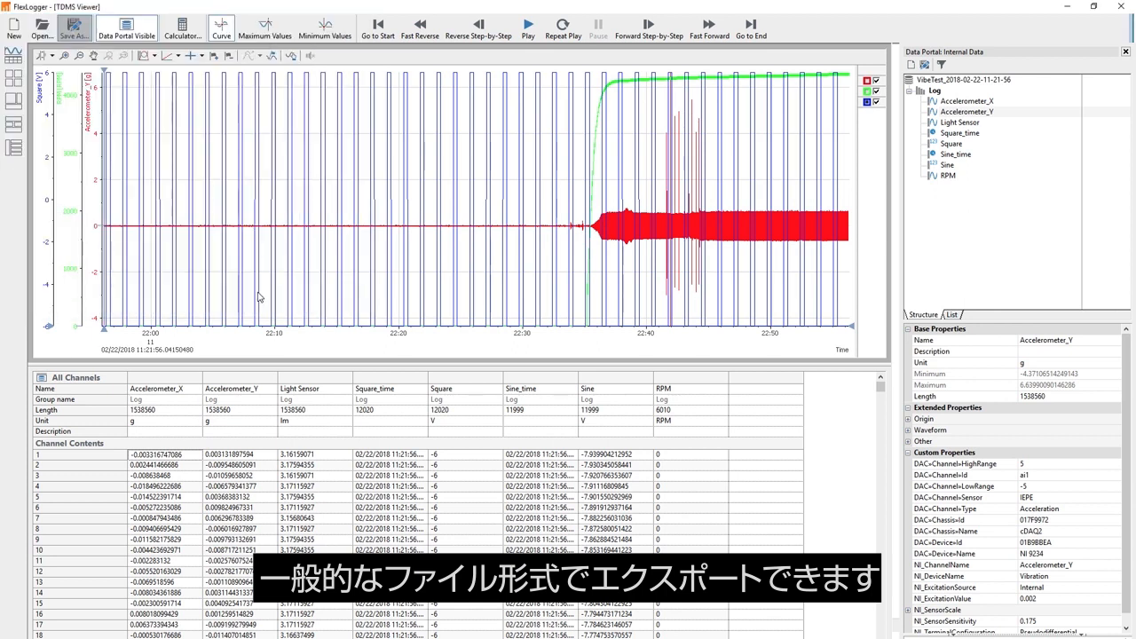